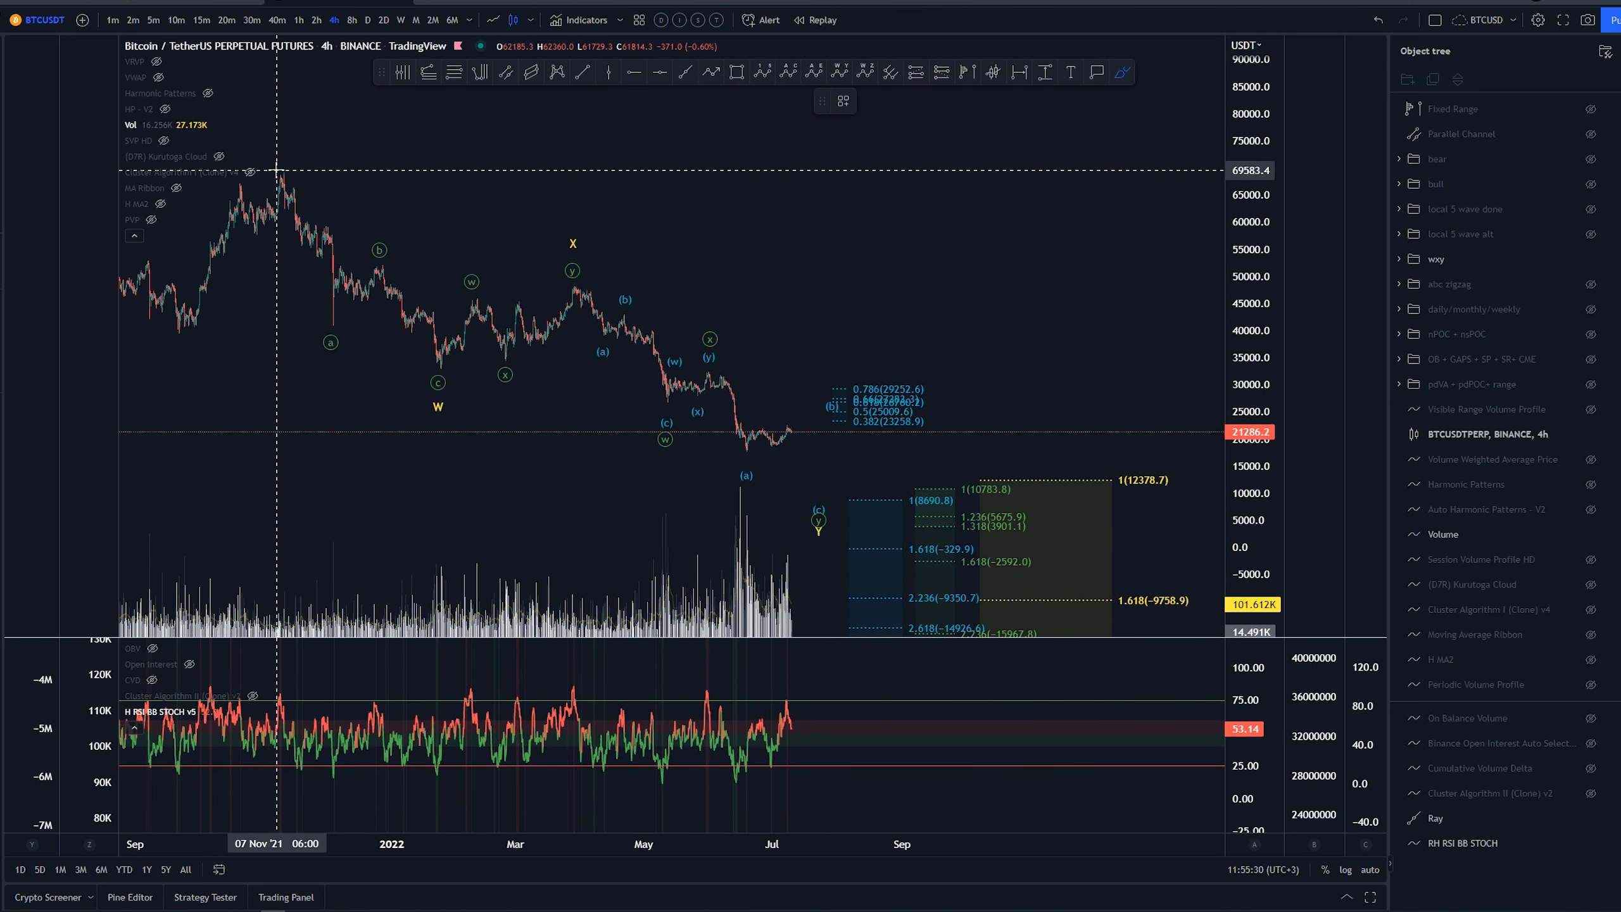
Pan the 4h chart to recent candles and sketch a brush stroke over the April–May decline.
{"action": "left_click_drag", "start_coordinate": [439, 422], "coordinate": [598, 271]}
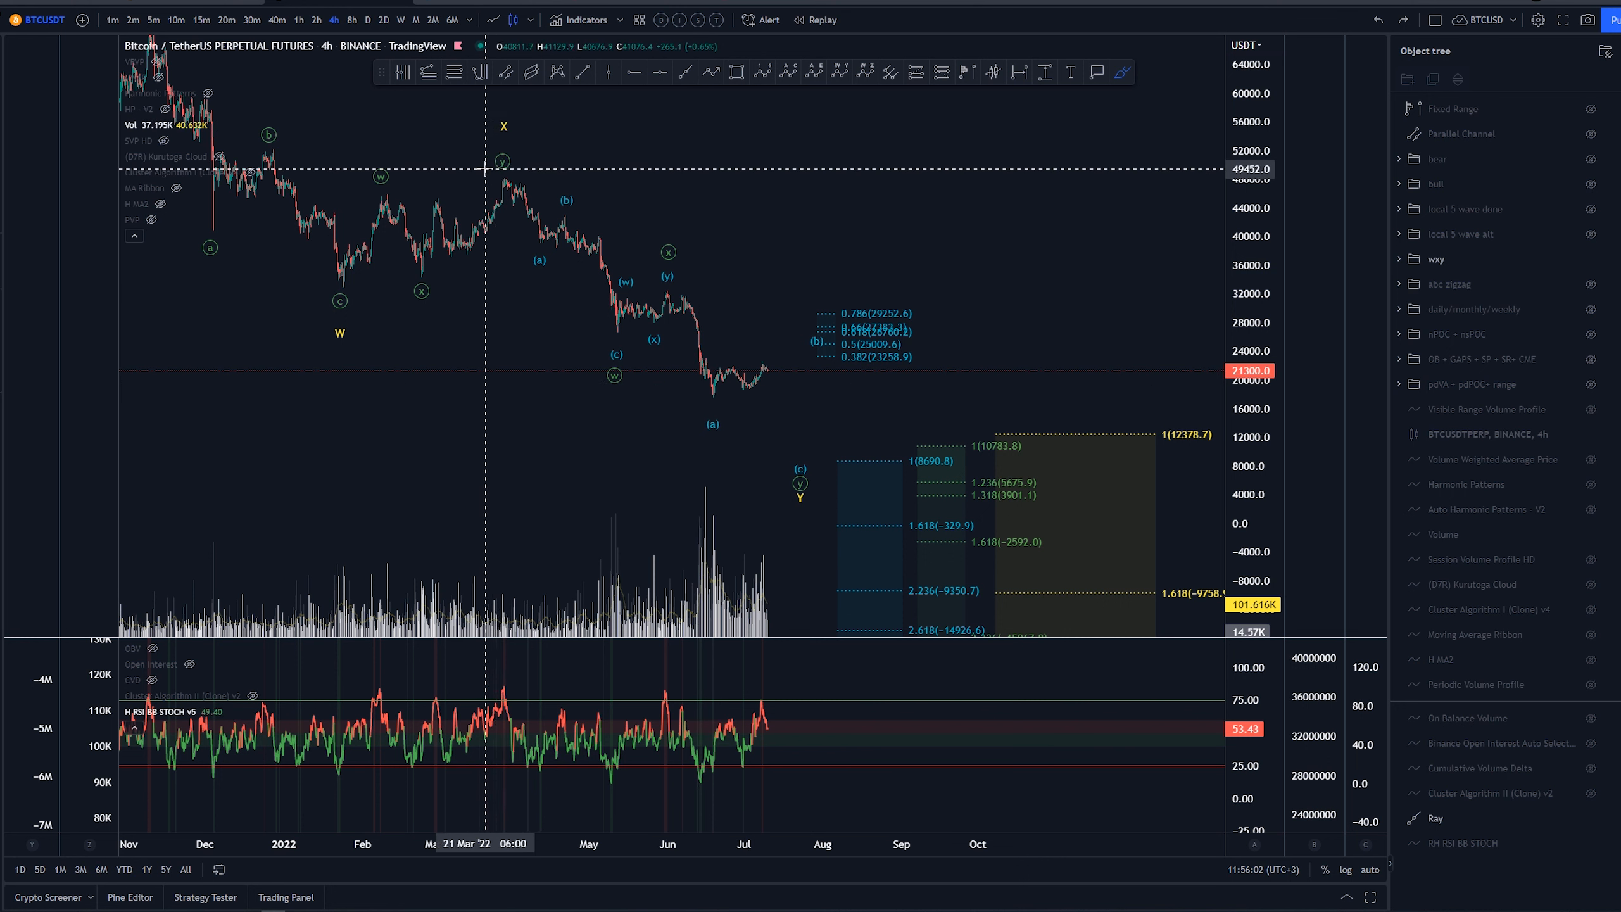
{"action": "left_click_drag", "start_coordinate": [509, 173], "coordinate": [620, 305]}
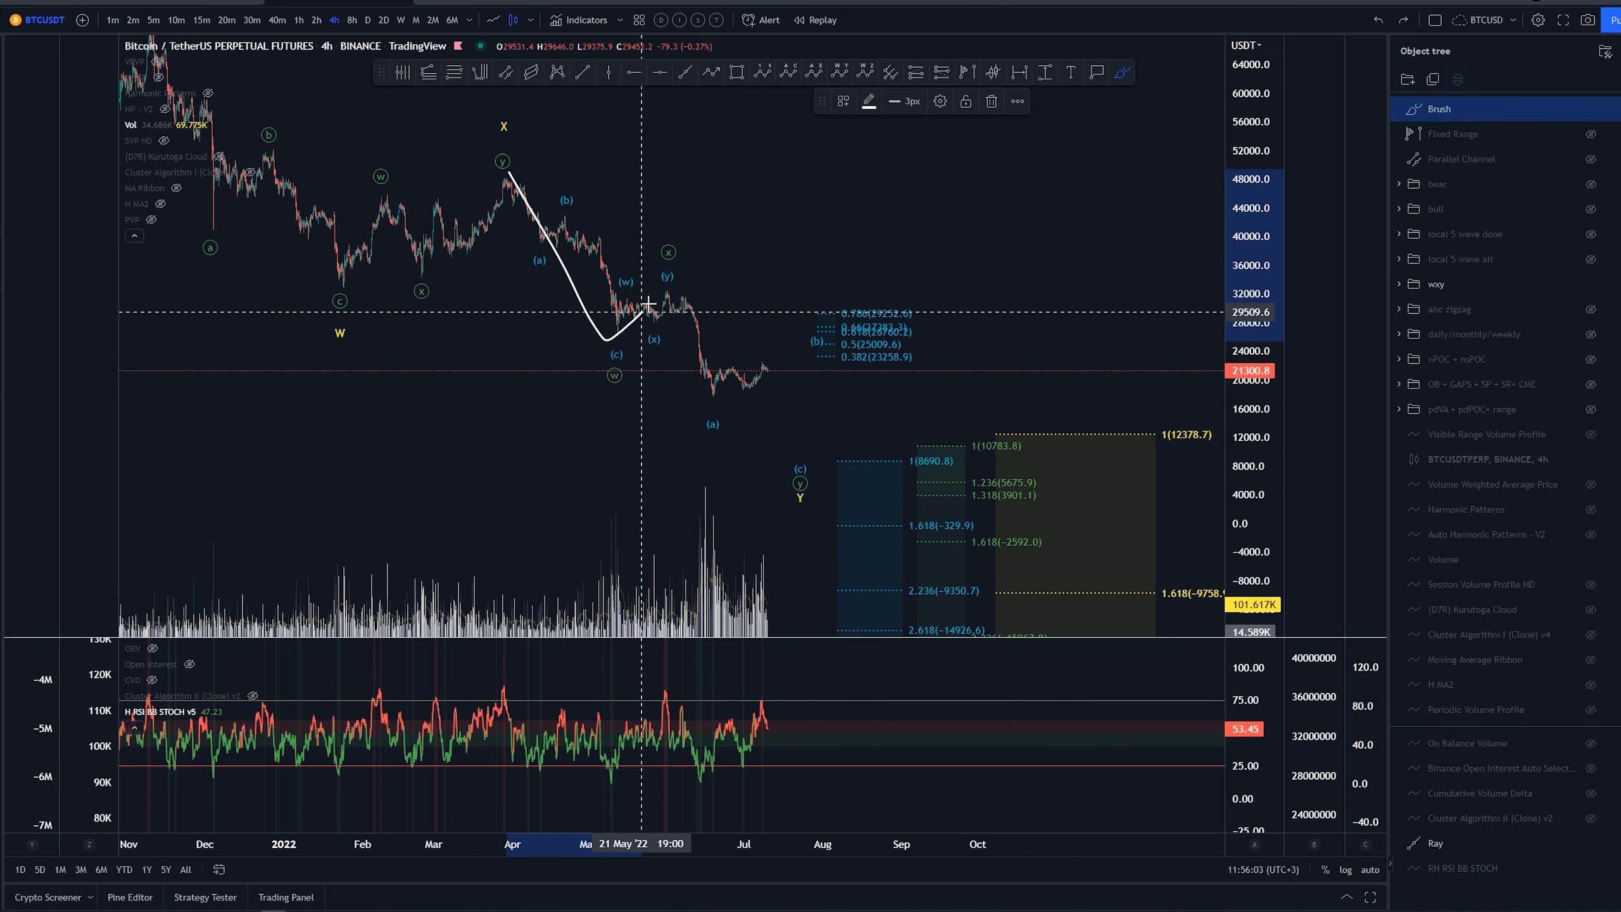
{"action": "mouse_move", "coordinate": [669, 276]}
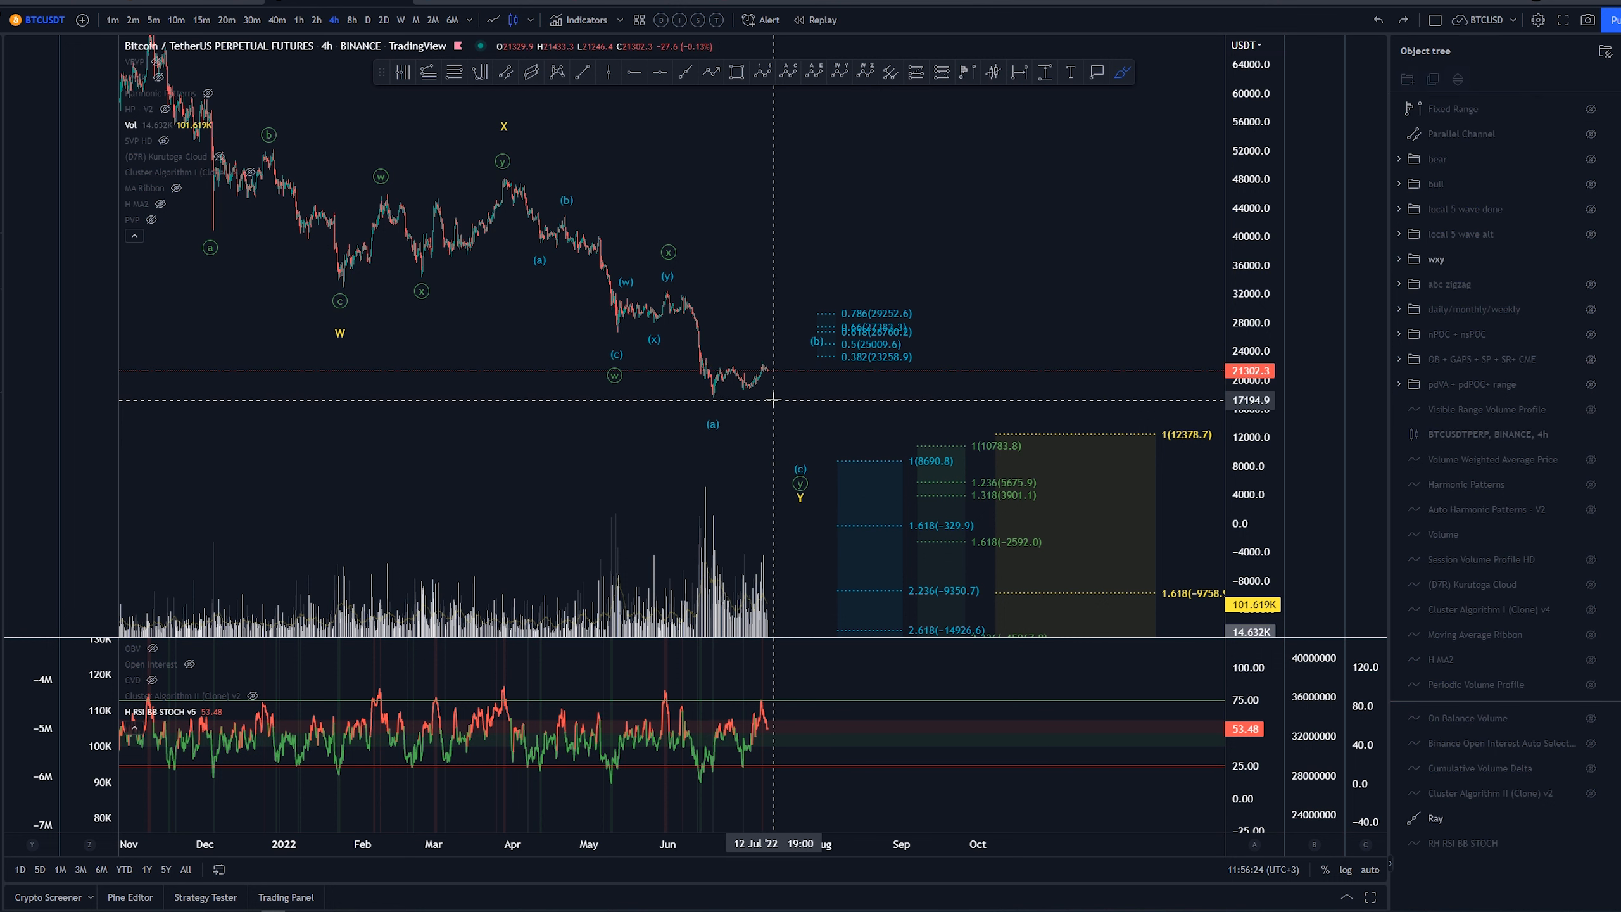
{"action": "mouse_move", "coordinate": [649, 392]}
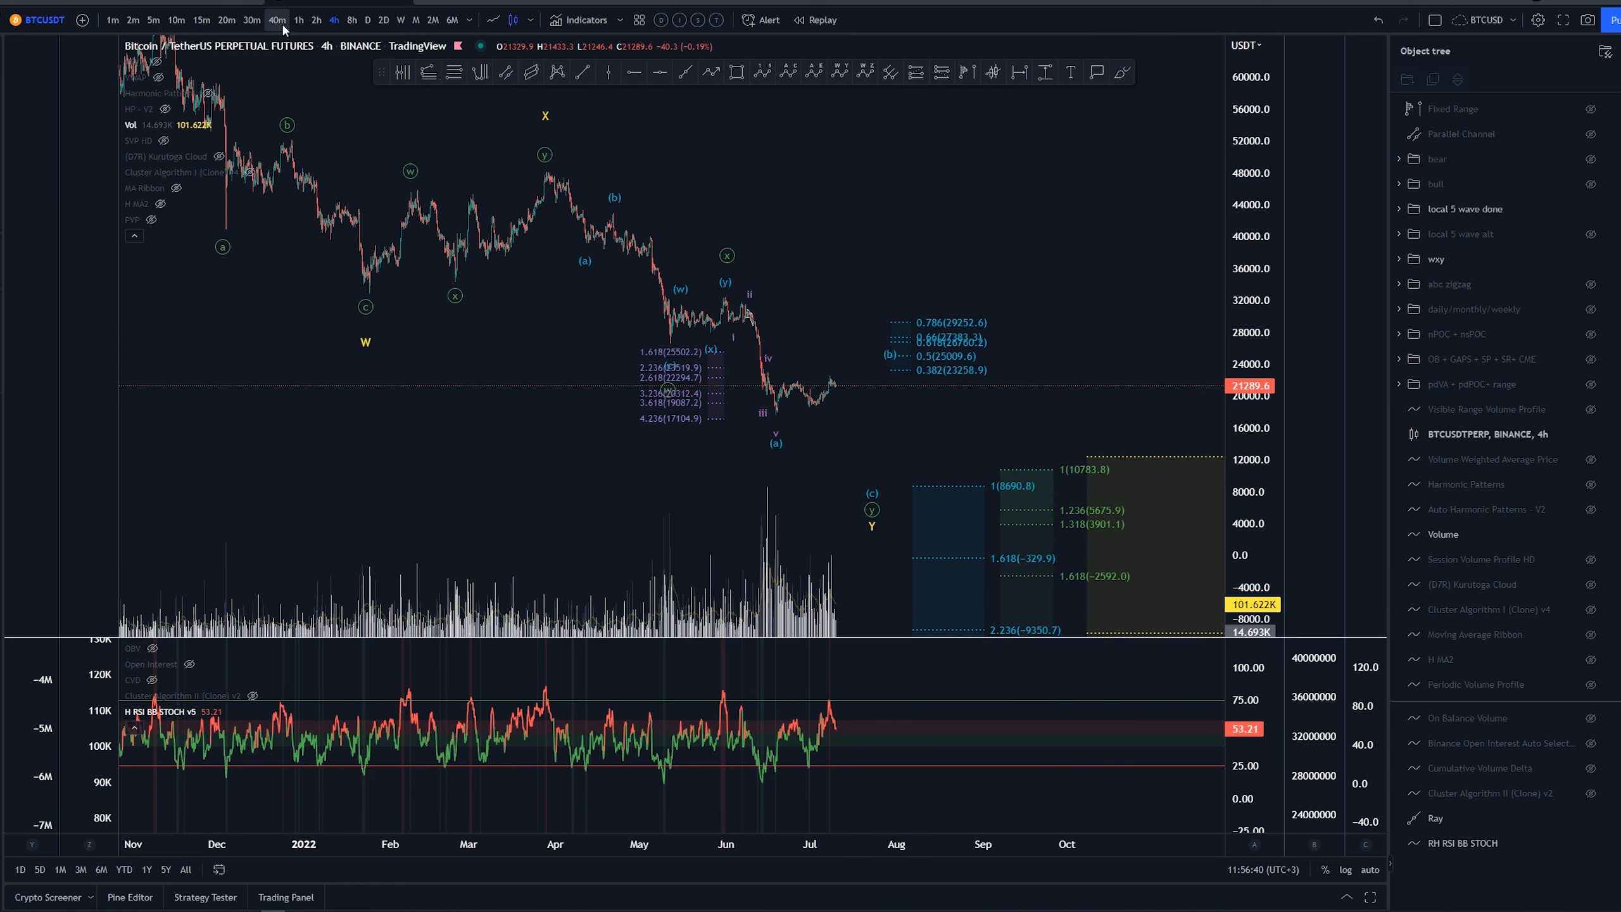
Switch BTCUSDT to the 1-hour timeframe and zoom into the May–July price action.
{"action": "left_click", "coordinate": [298, 20]}
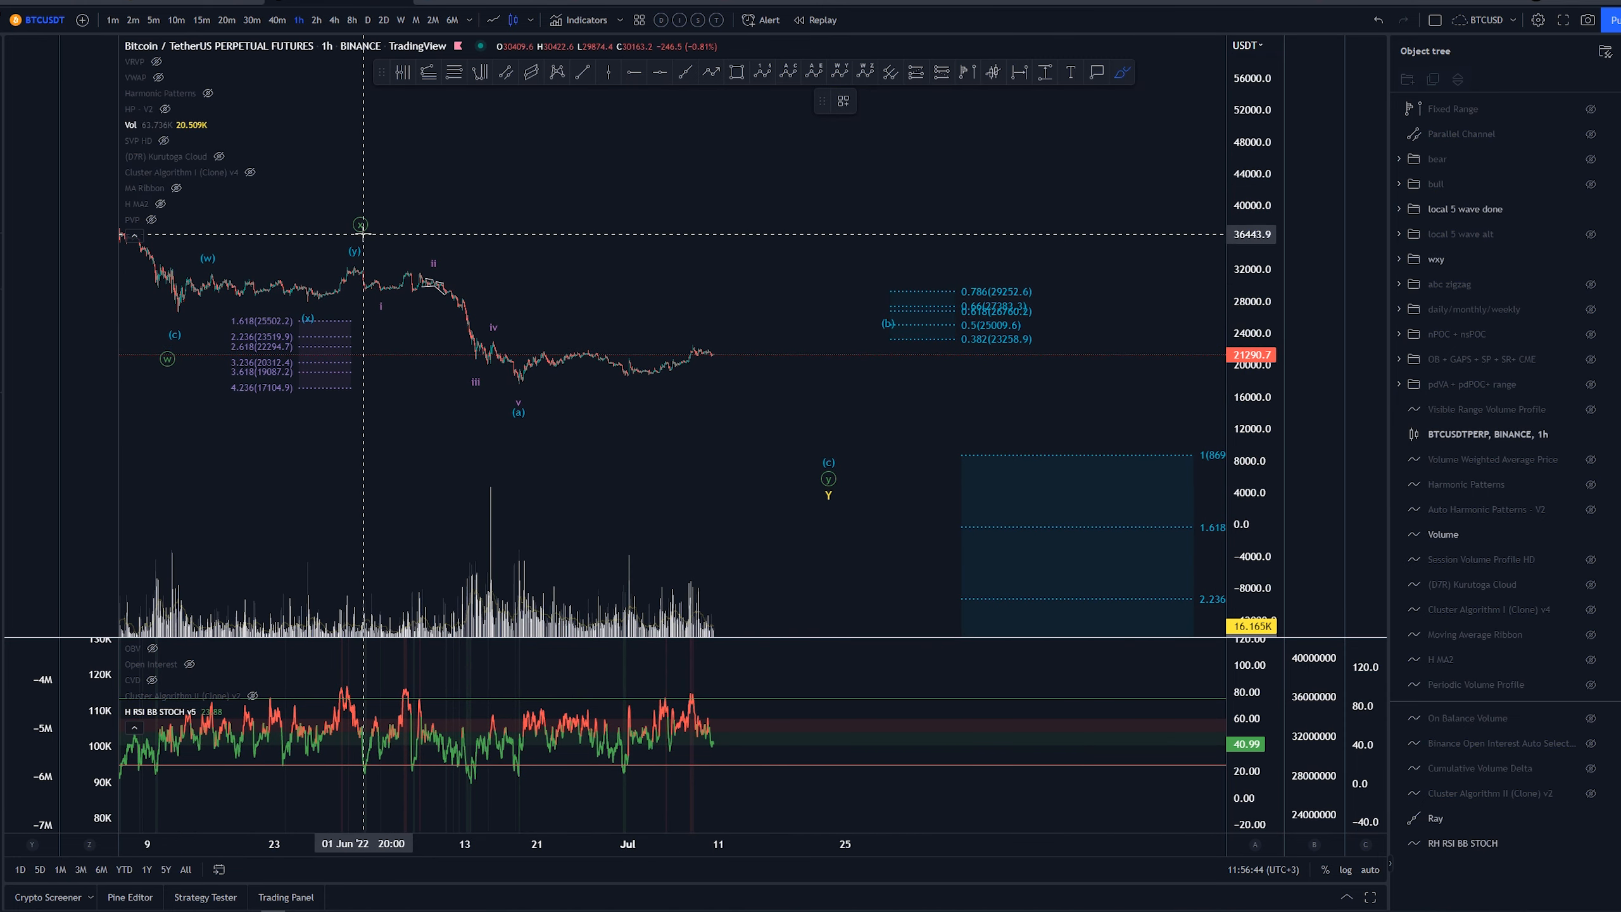
{"action": "left_click_drag", "start_coordinate": [362, 249], "coordinate": [509, 398]}
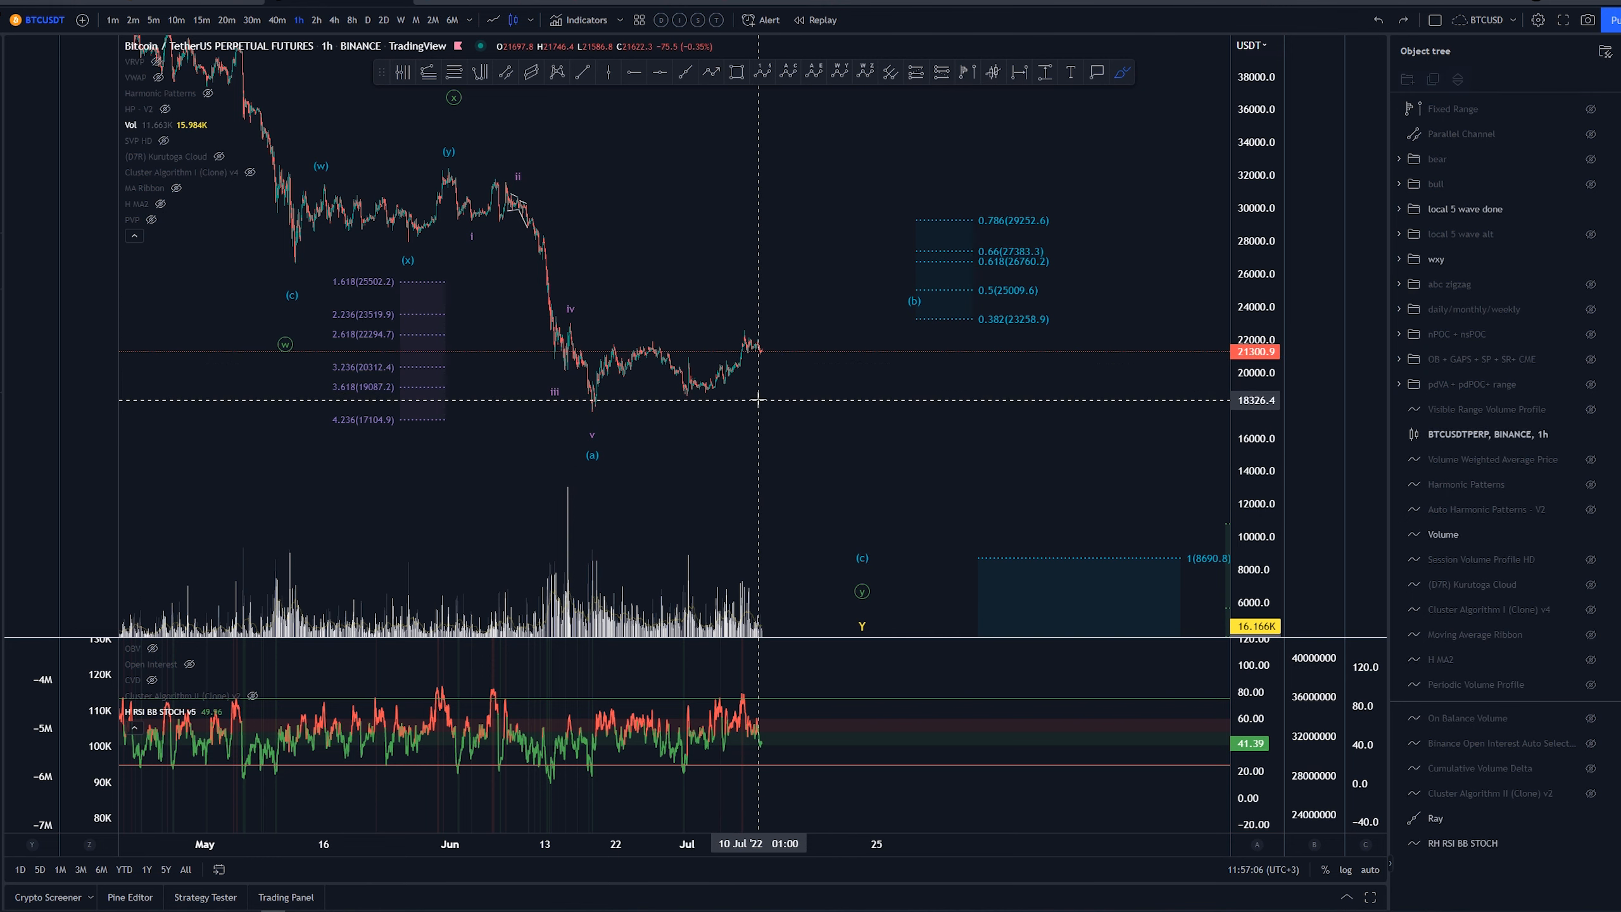
{"action": "mouse_move", "coordinate": [514, 191]}
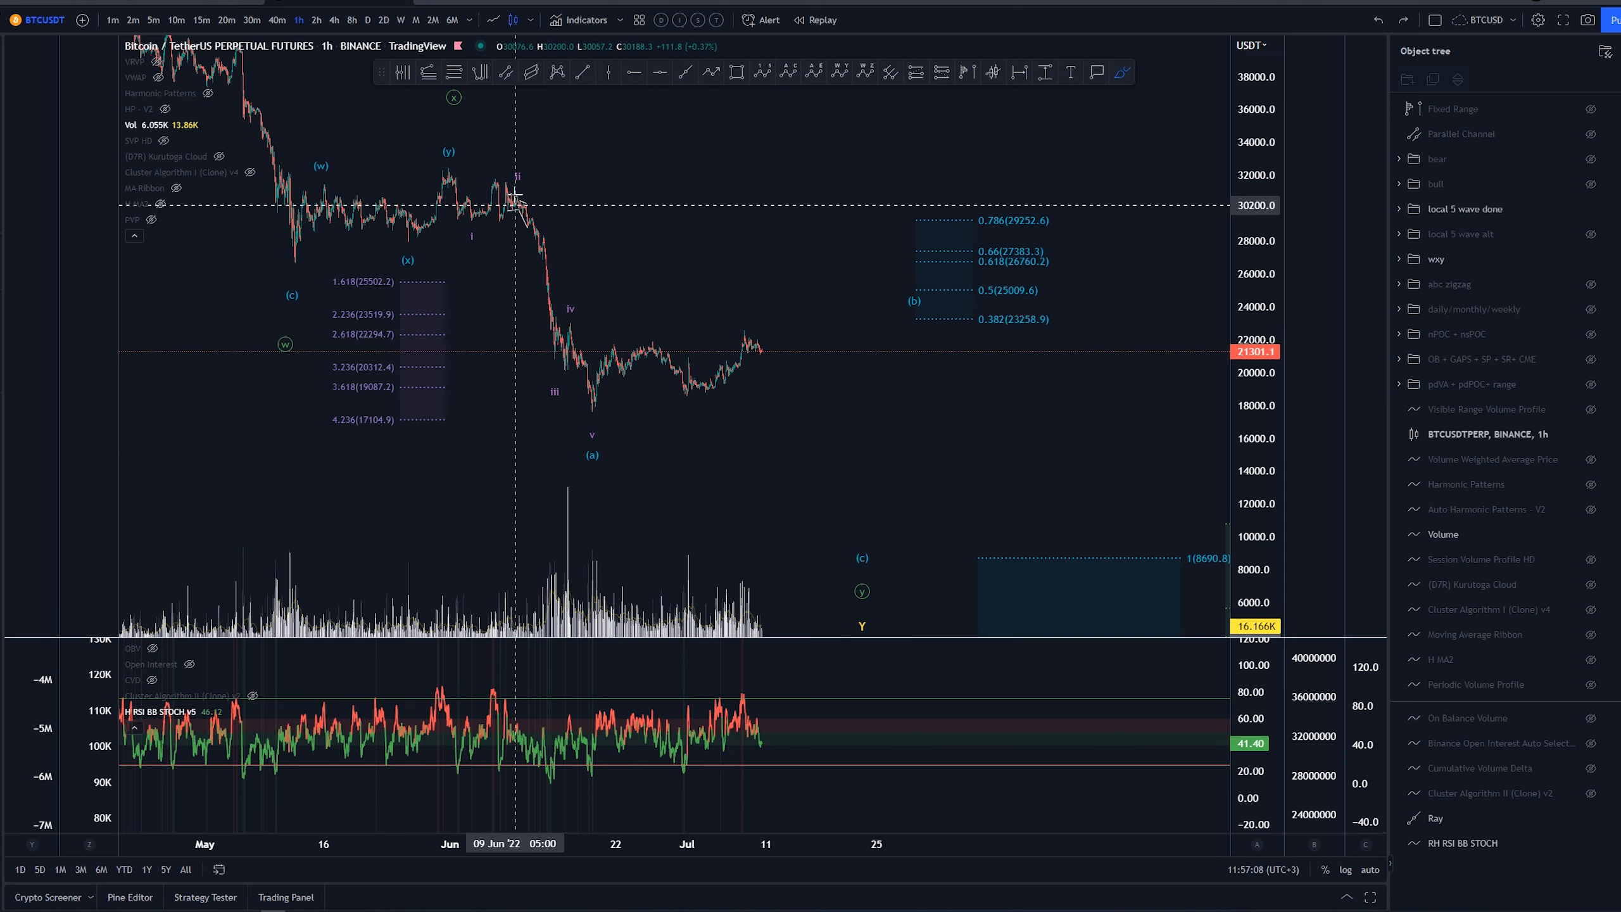
{"action": "left_click_drag", "start_coordinate": [445, 154], "coordinate": [537, 279]}
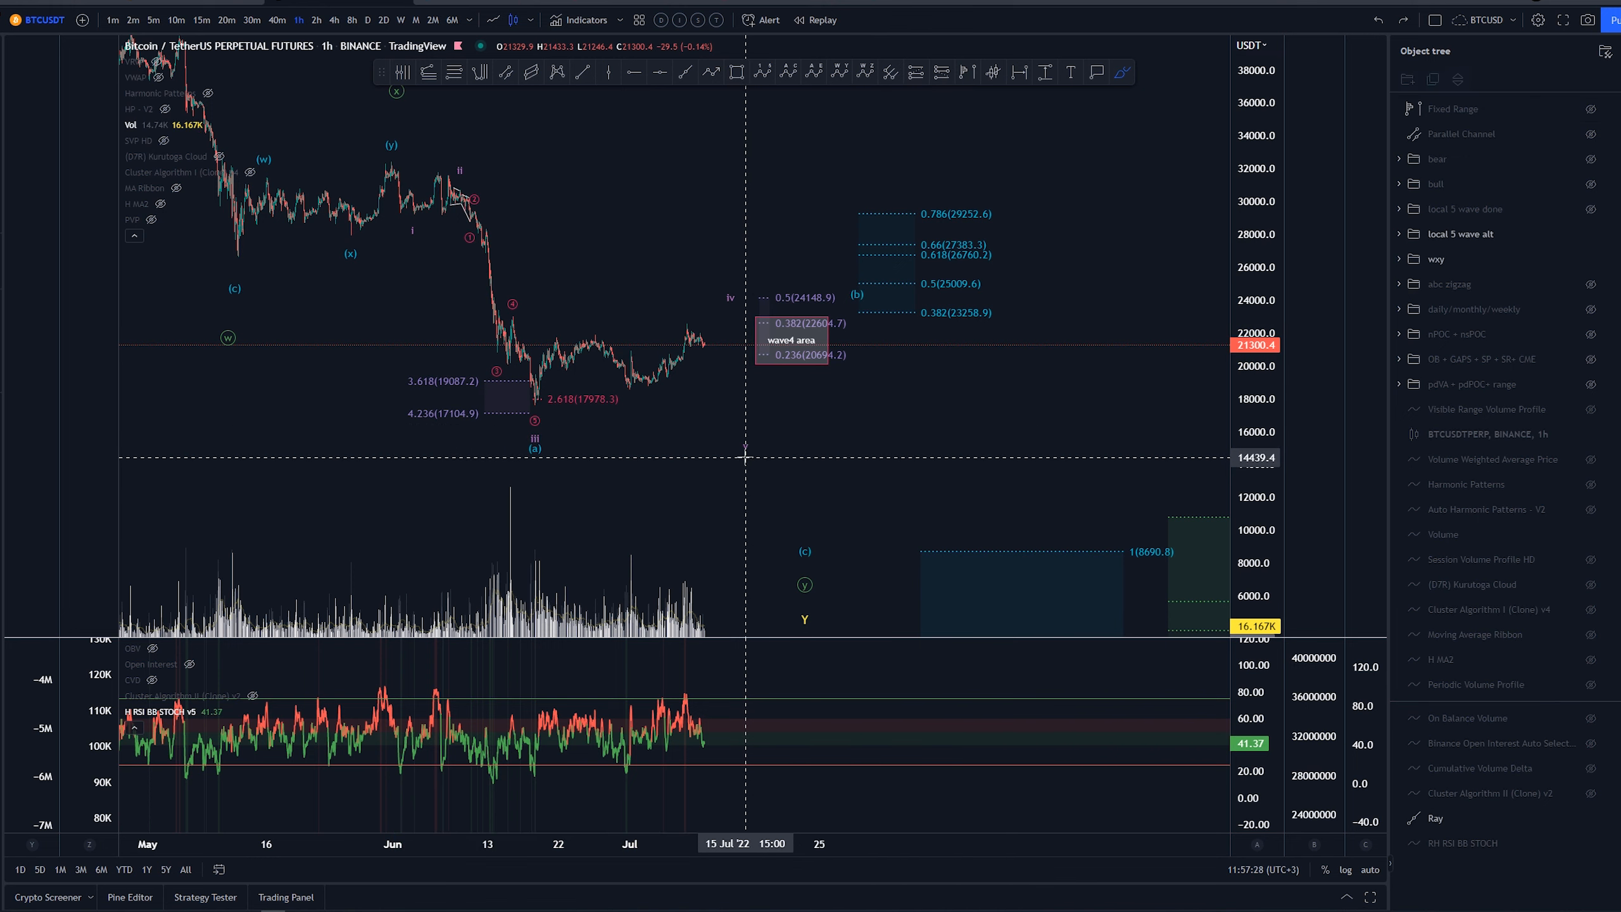
{"action": "left_click_drag", "start_coordinate": [712, 330], "coordinate": [824, 593]}
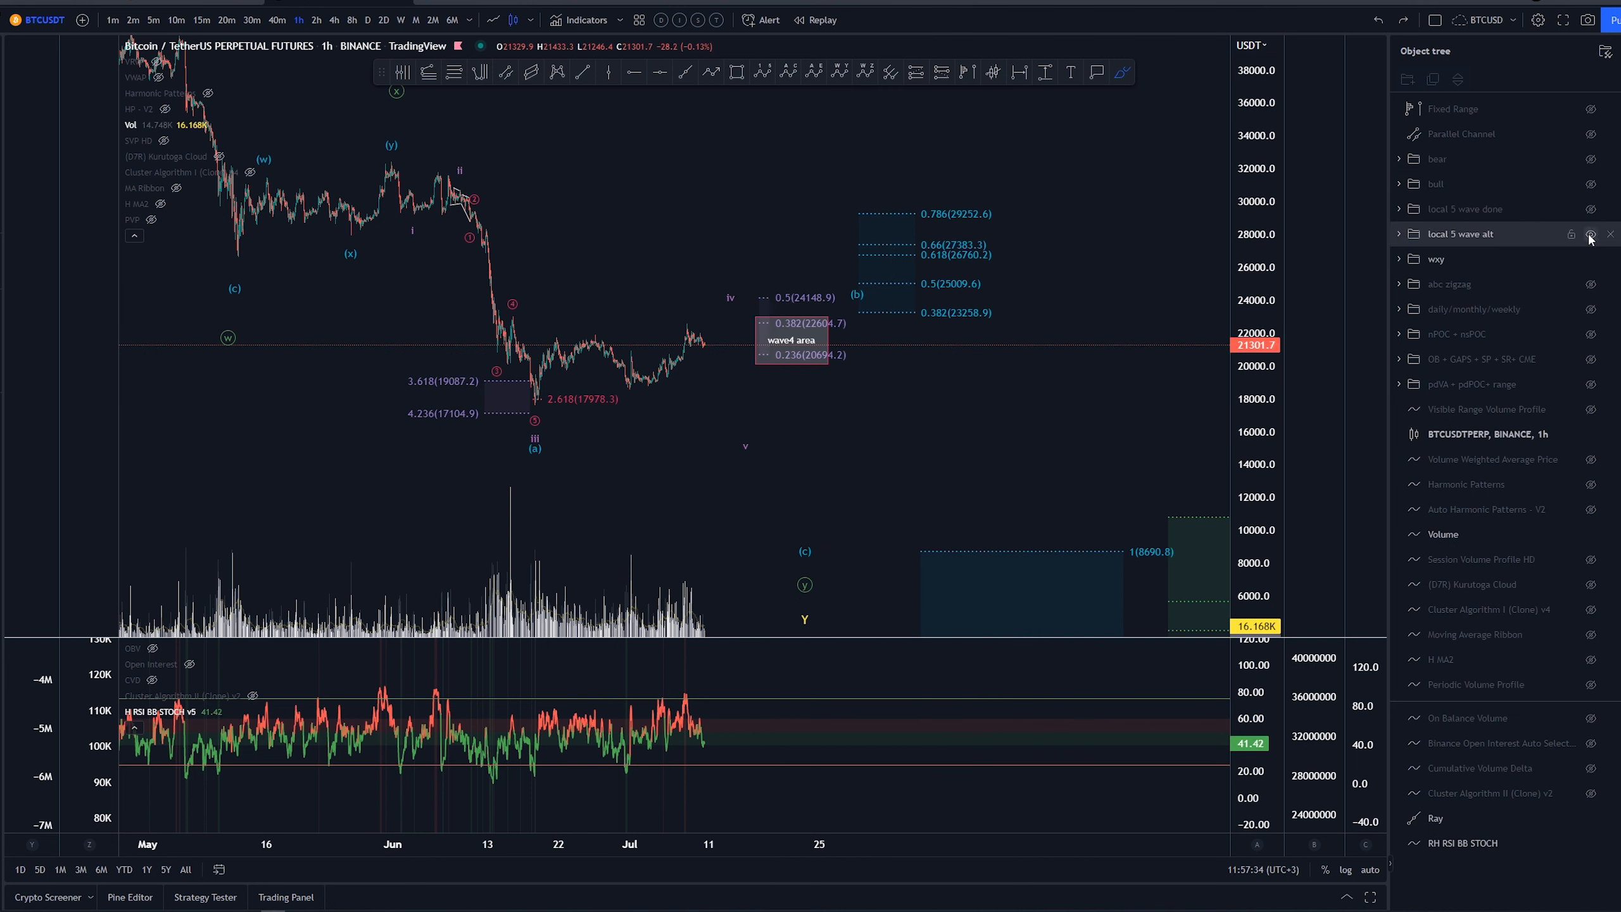
{"action": "mouse_move", "coordinate": [1597, 254]}
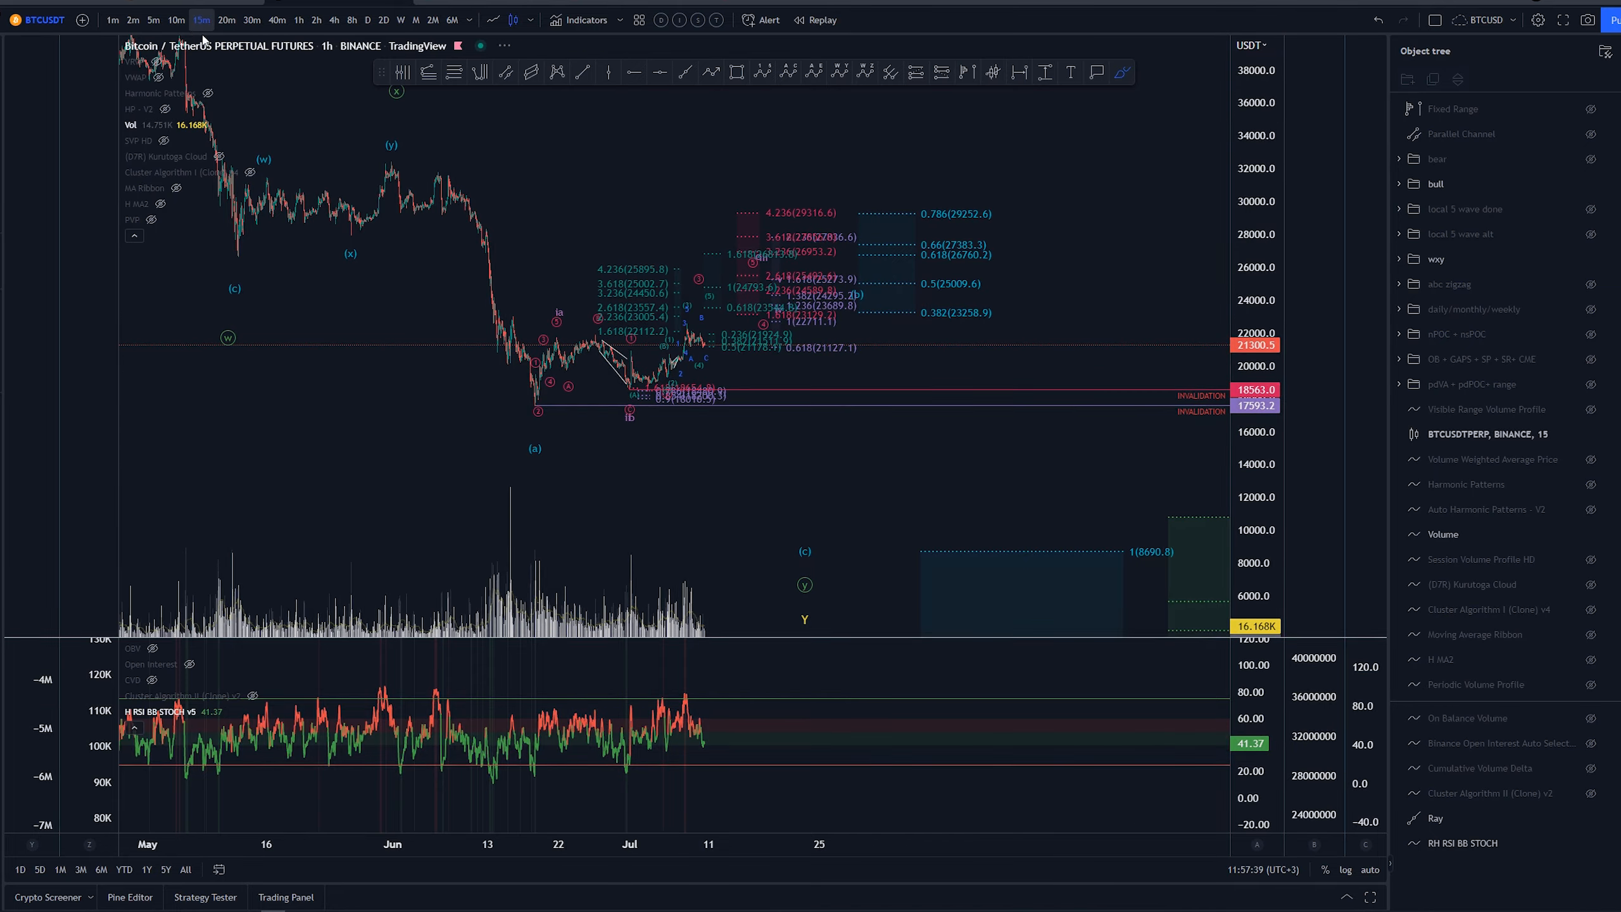
Switch to the 15-minute timeframe and frame the early July rally with the bullish count.
{"action": "left_click", "coordinate": [207, 20]}
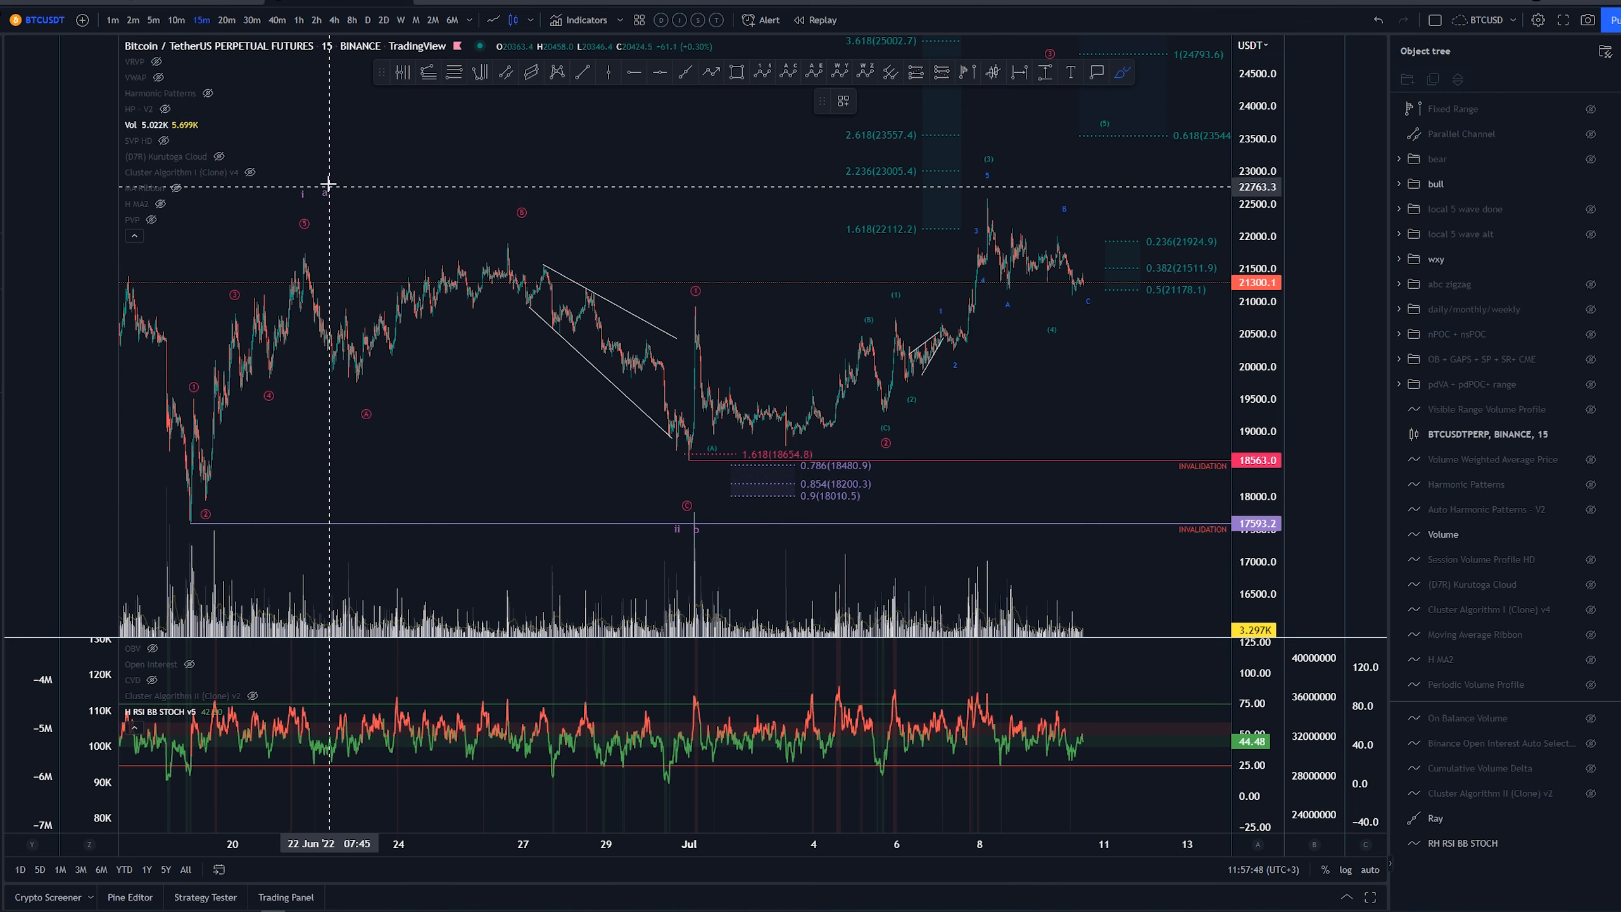
{"action": "left_click_drag", "start_coordinate": [186, 516], "coordinate": [300, 253]}
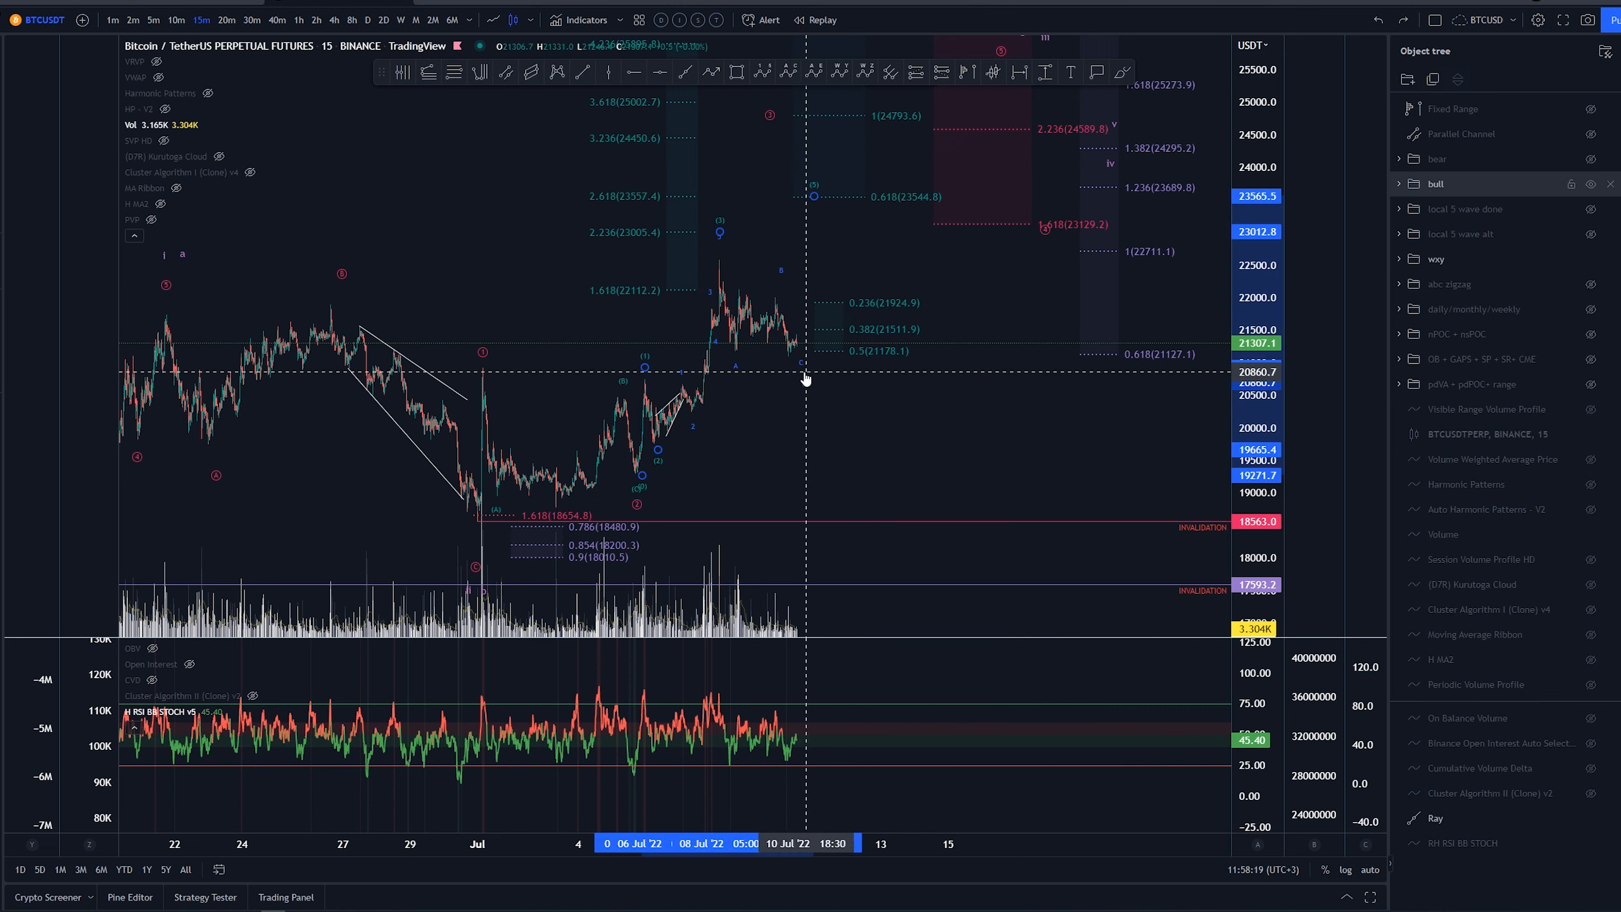
{"action": "left_click_drag", "start_coordinate": [790, 360], "coordinate": [842, 206]}
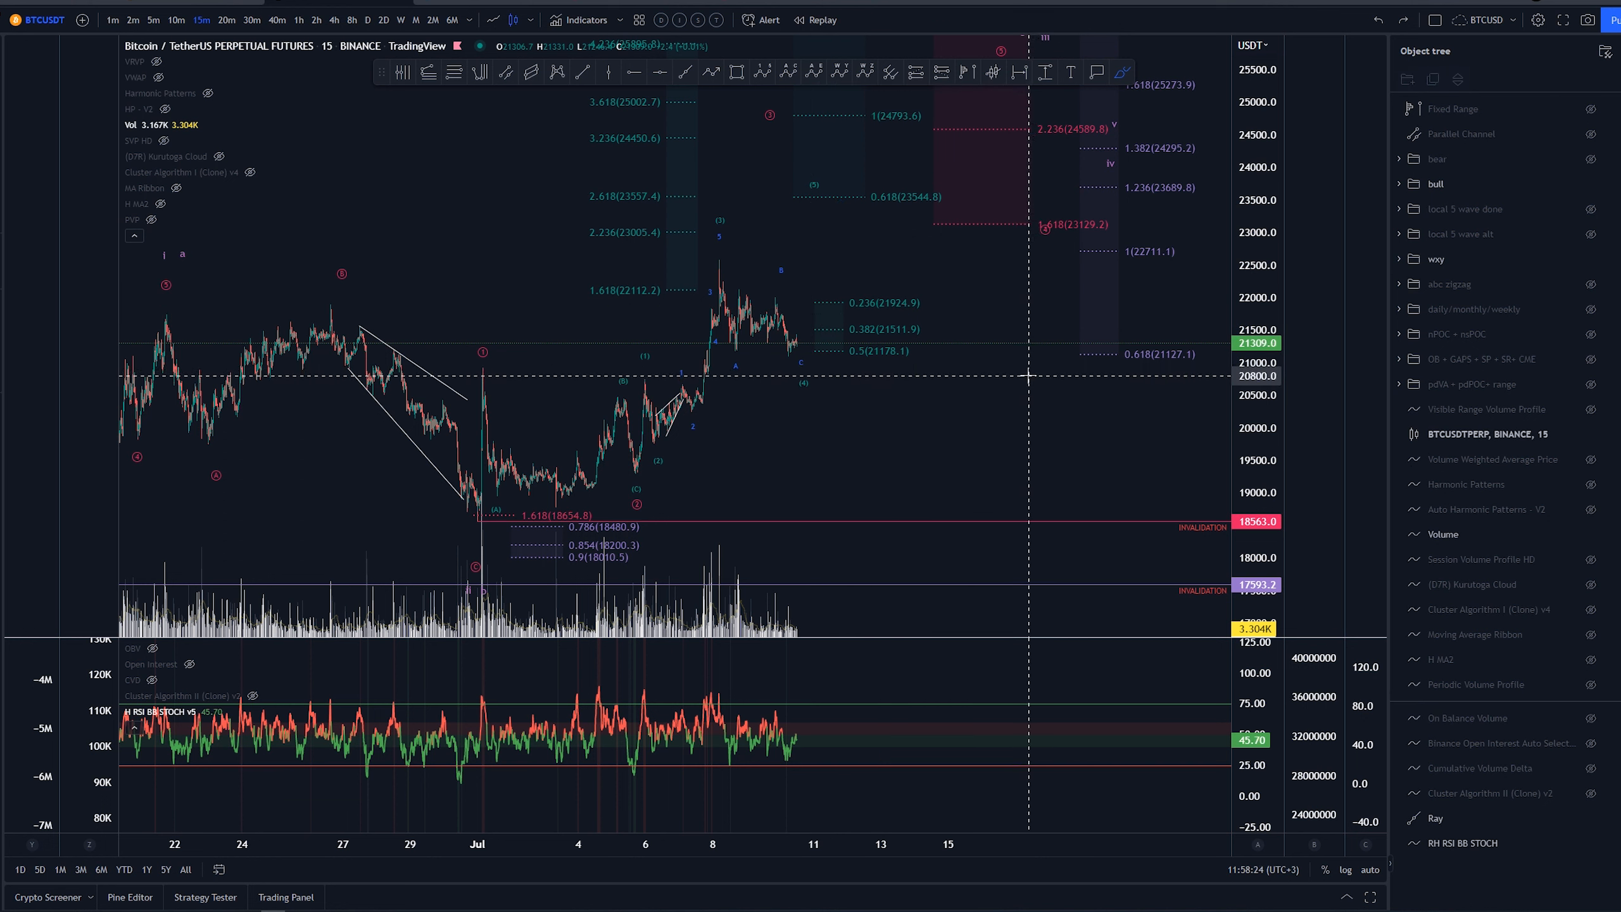
{"action": "mouse_move", "coordinate": [862, 354]}
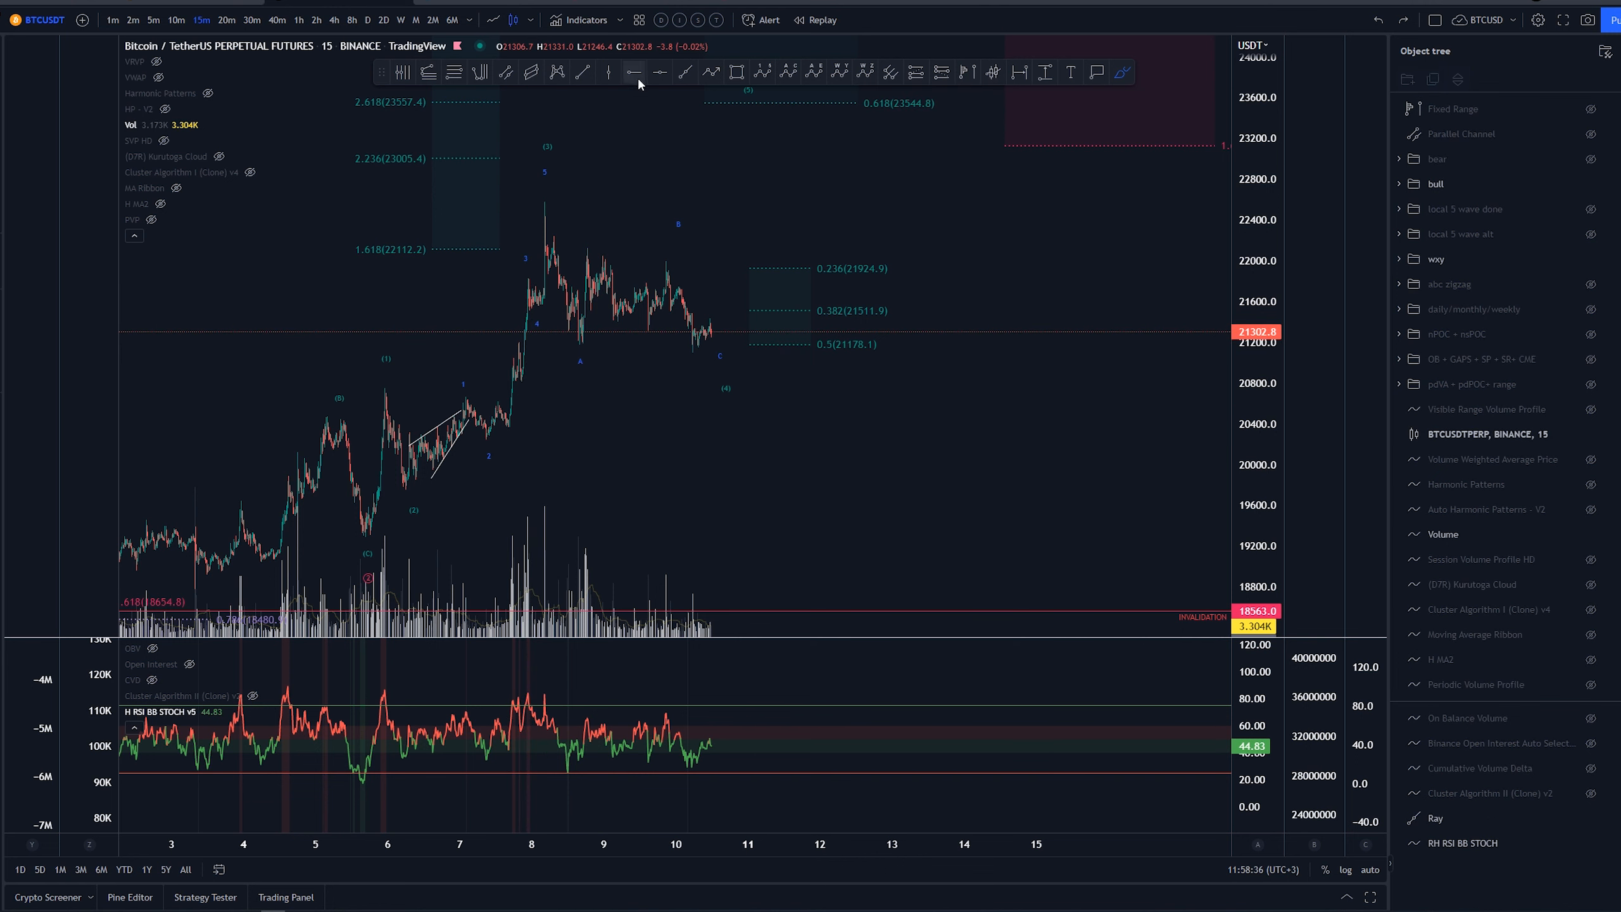
Draw a rectangle zone between about 20,821 and 21,196 from Jul 7 onward.
{"action": "left_click_drag", "start_coordinate": [499, 345], "coordinate": [780, 382]}
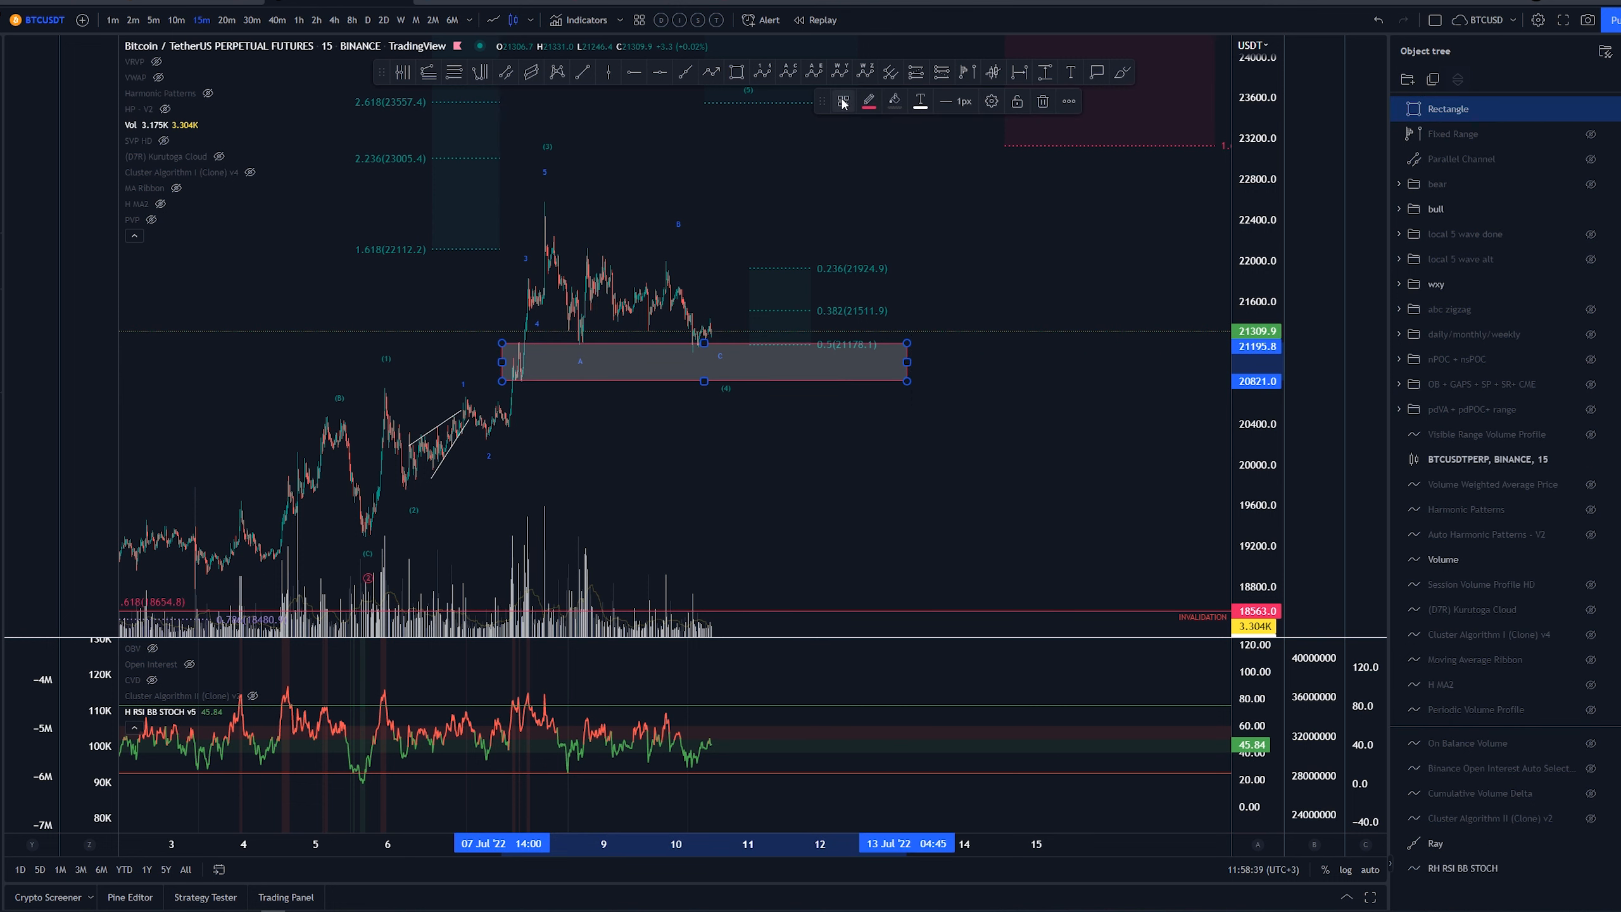
{"action": "mouse_move", "coordinate": [854, 203]}
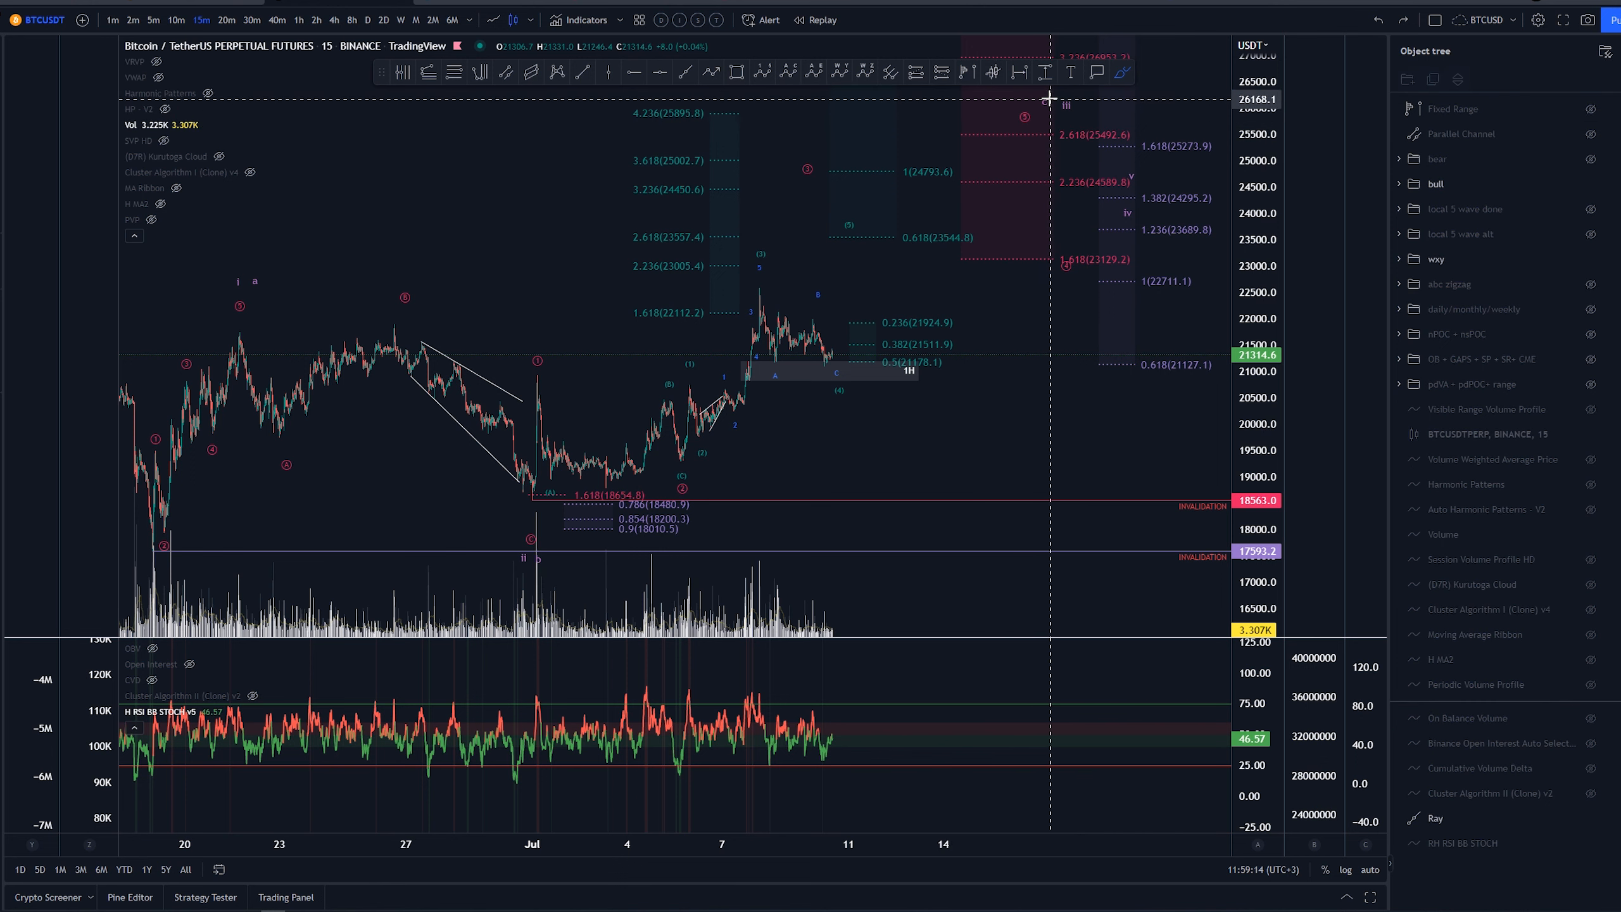
{"action": "mouse_move", "coordinate": [278, 453]}
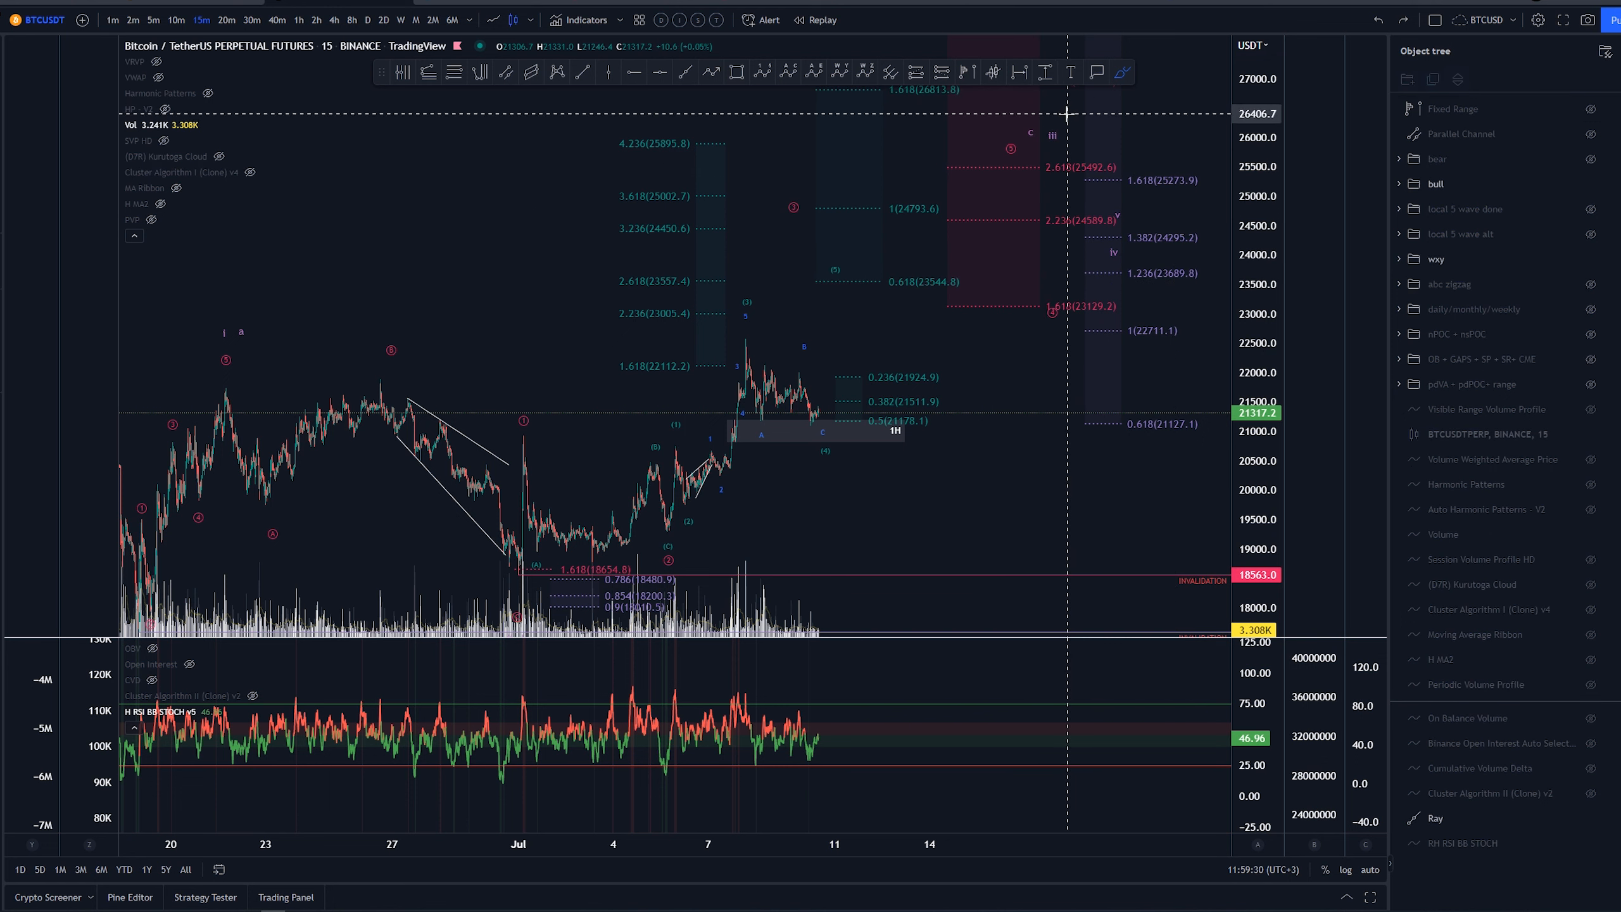
{"action": "mouse_move", "coordinate": [866, 227]}
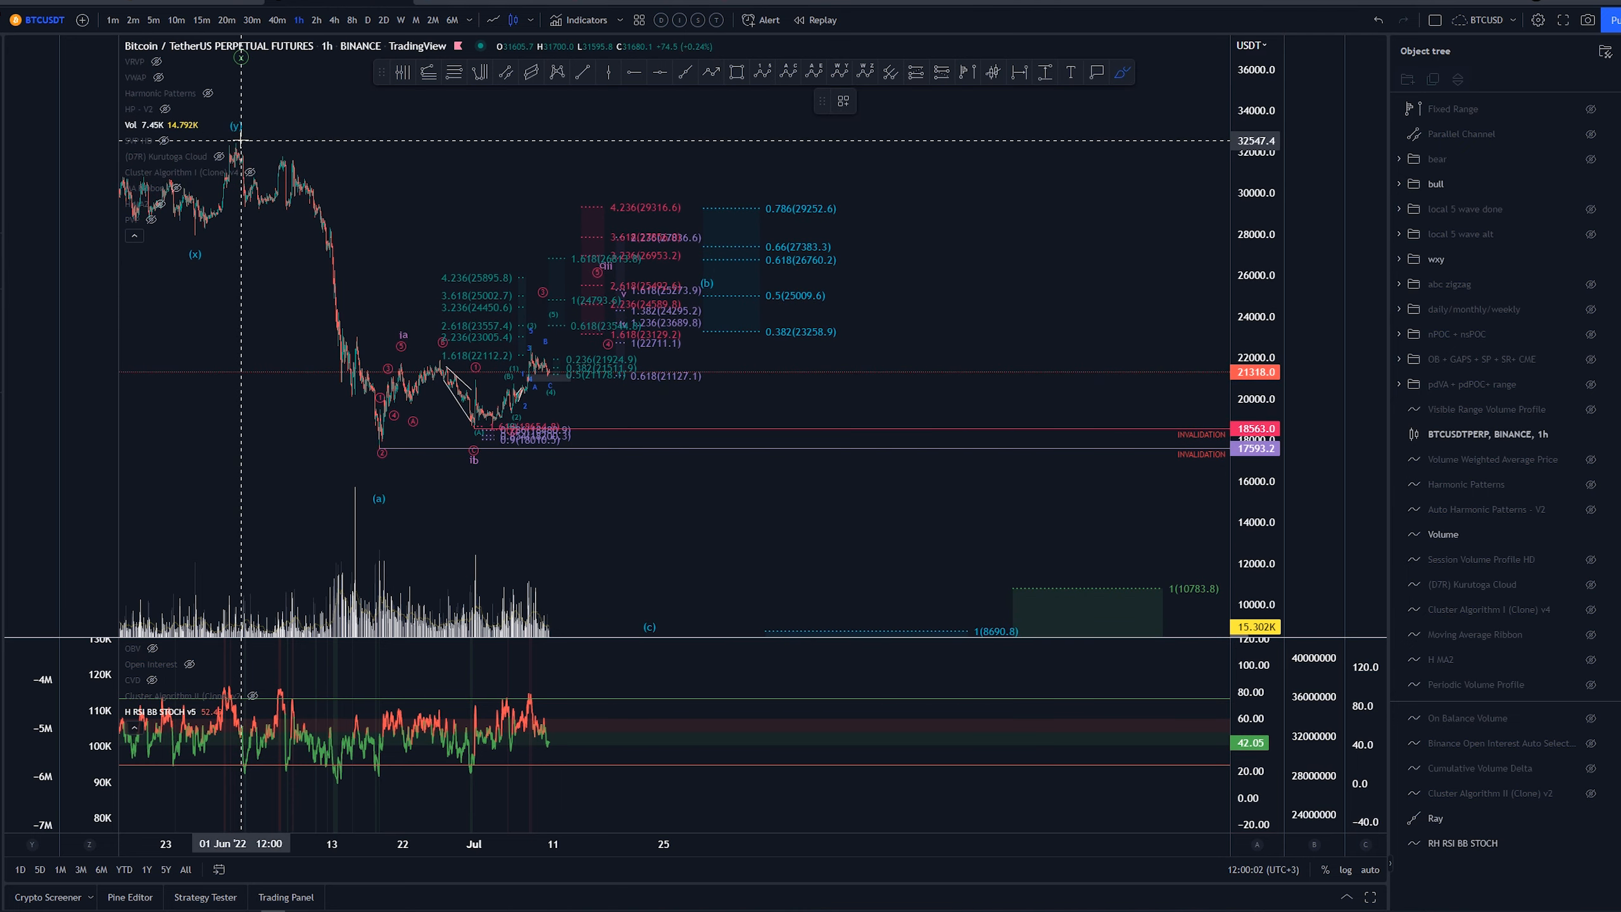
Return to the 15-minute chart and pan so the latest candles and wave count fill the view.
{"action": "left_click_drag", "start_coordinate": [239, 134], "coordinate": [713, 287]}
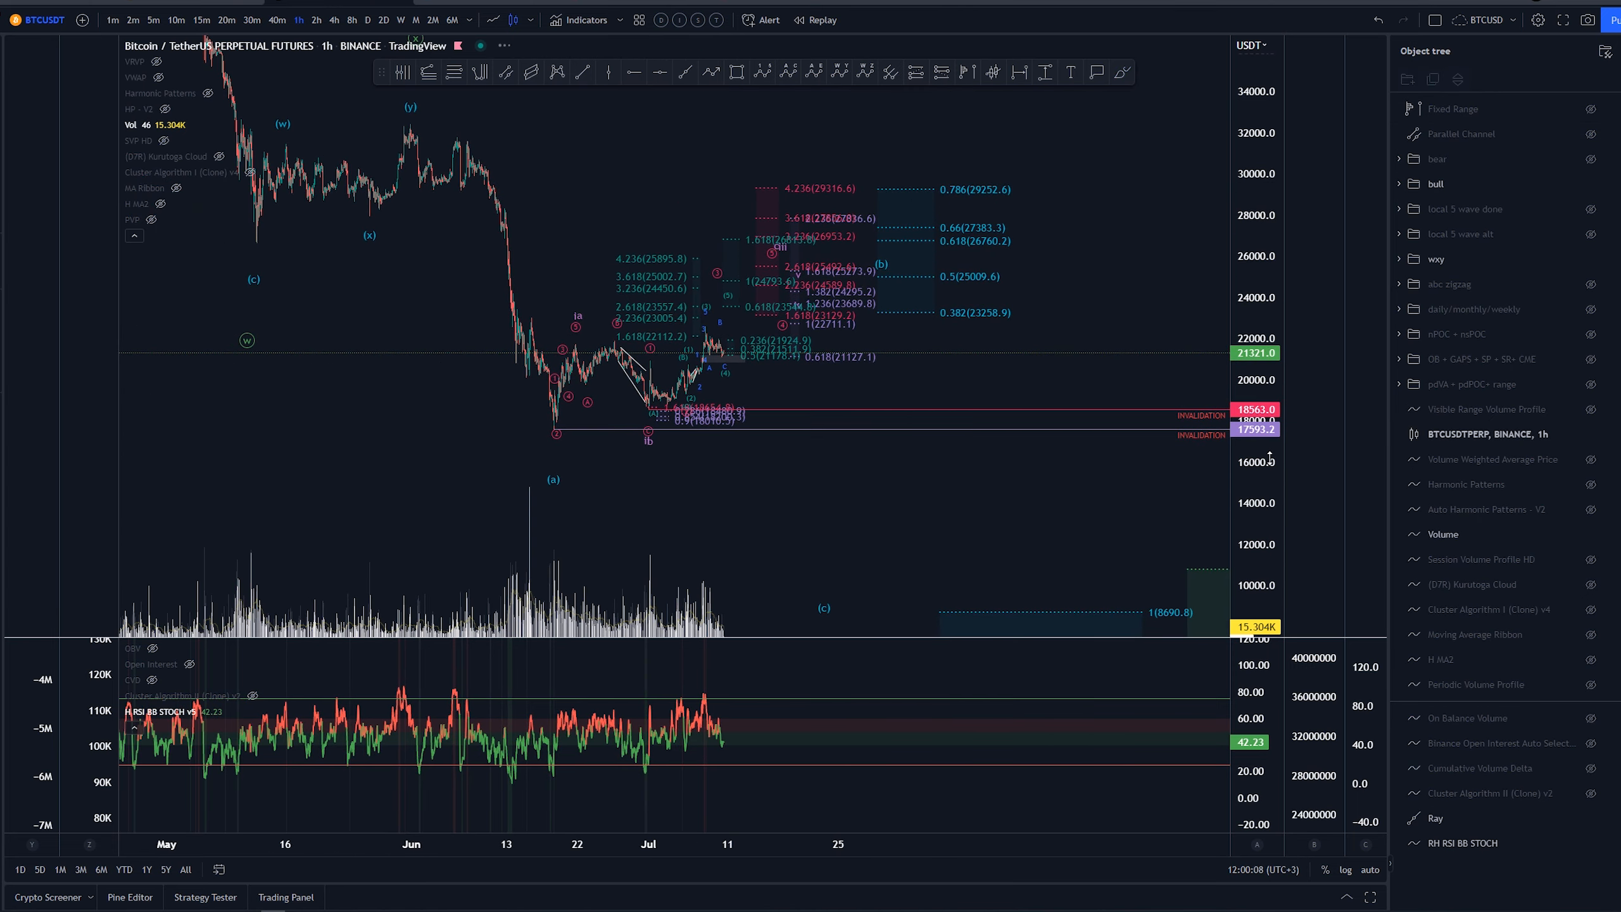
{"action": "left_click", "coordinate": [202, 20]}
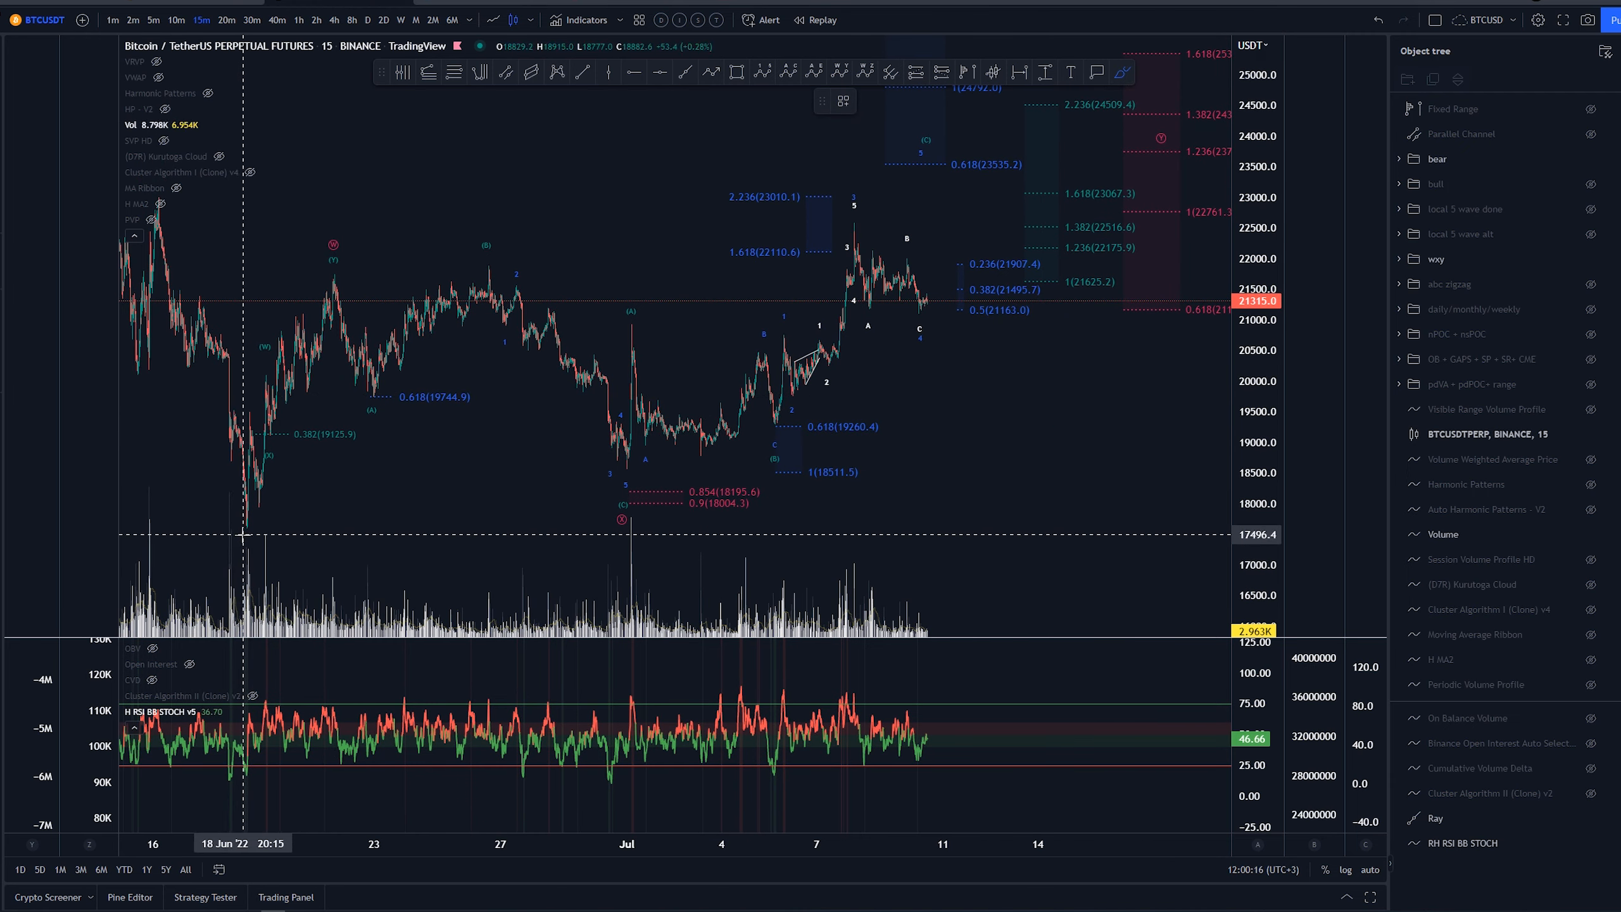
{"action": "left_click_drag", "start_coordinate": [246, 535], "coordinate": [331, 261]}
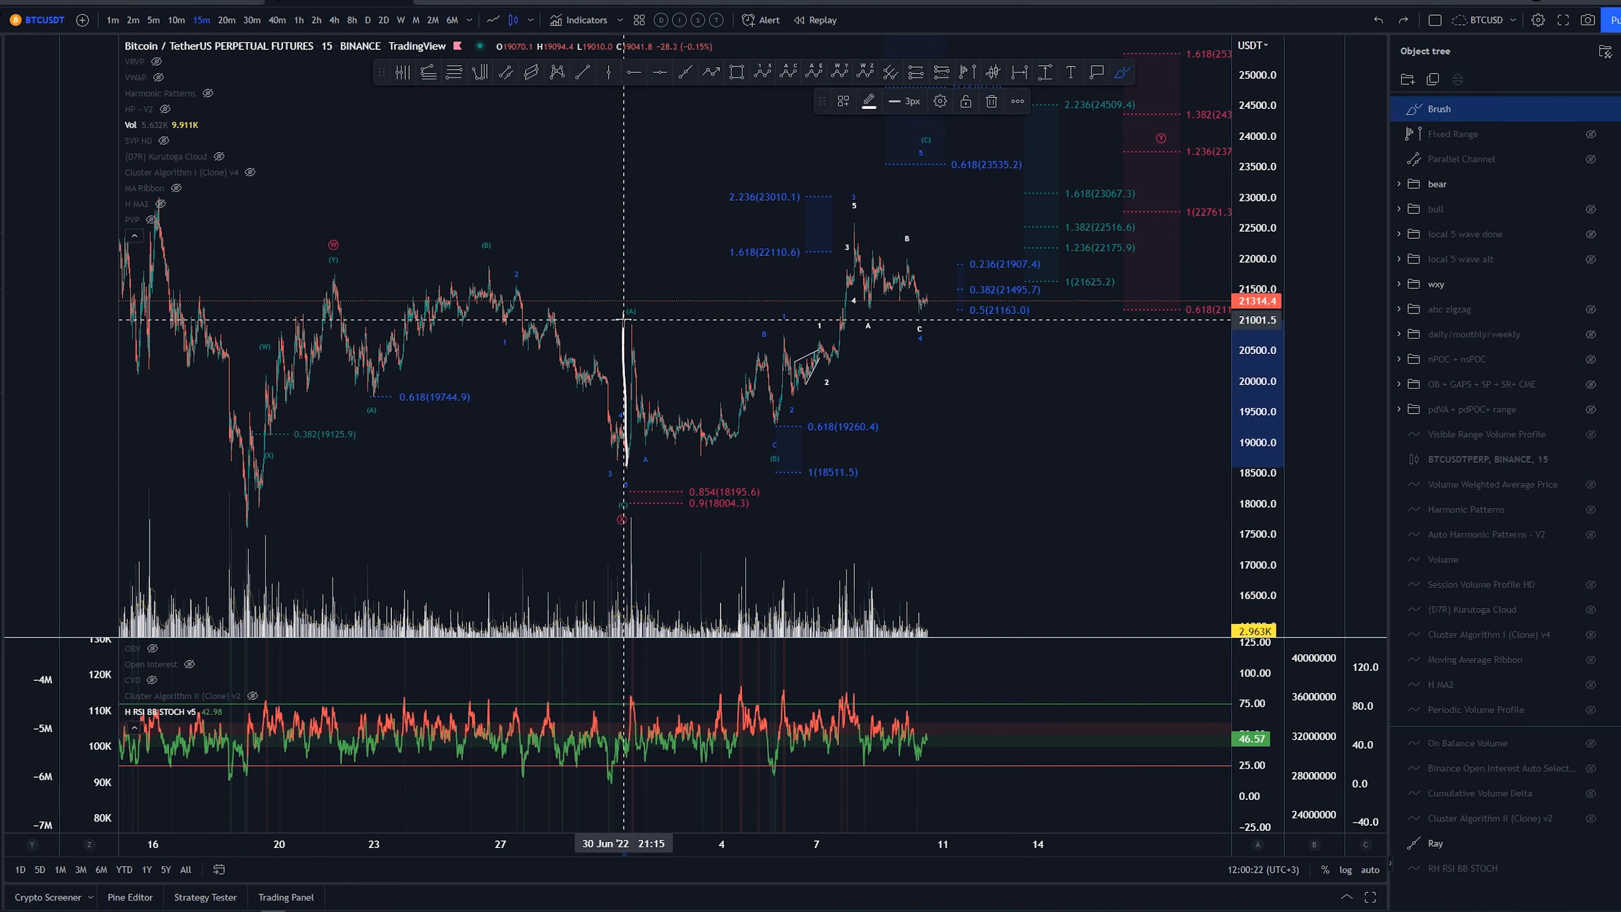
{"action": "left_click_drag", "start_coordinate": [631, 326], "coordinate": [777, 419]}
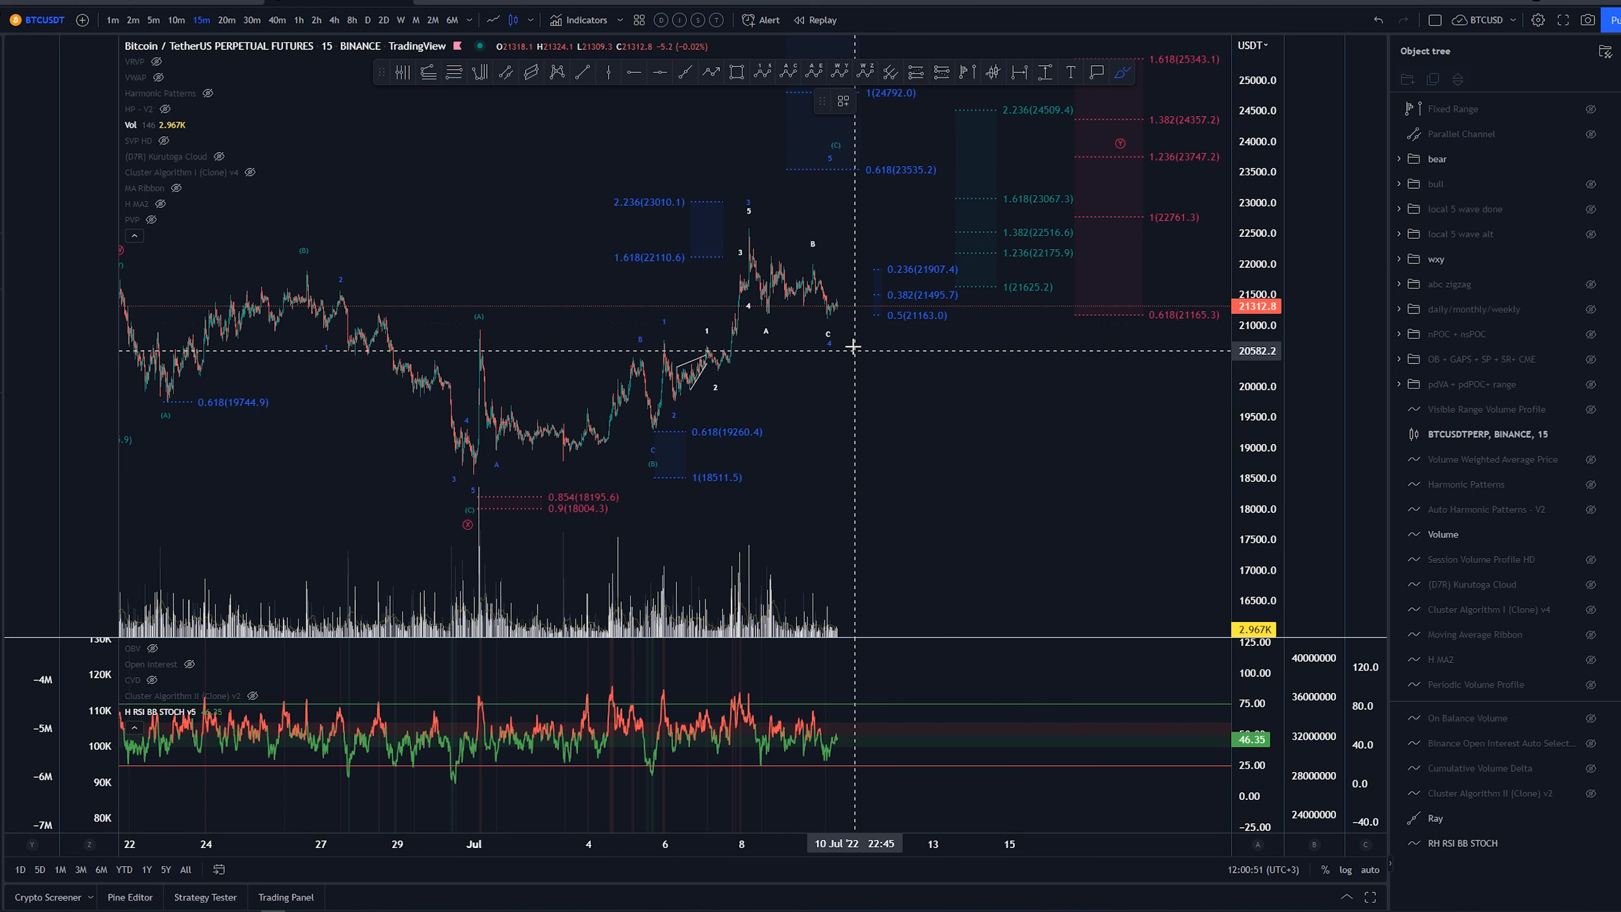
{"action": "left_click_drag", "start_coordinate": [827, 258], "coordinate": [827, 310]}
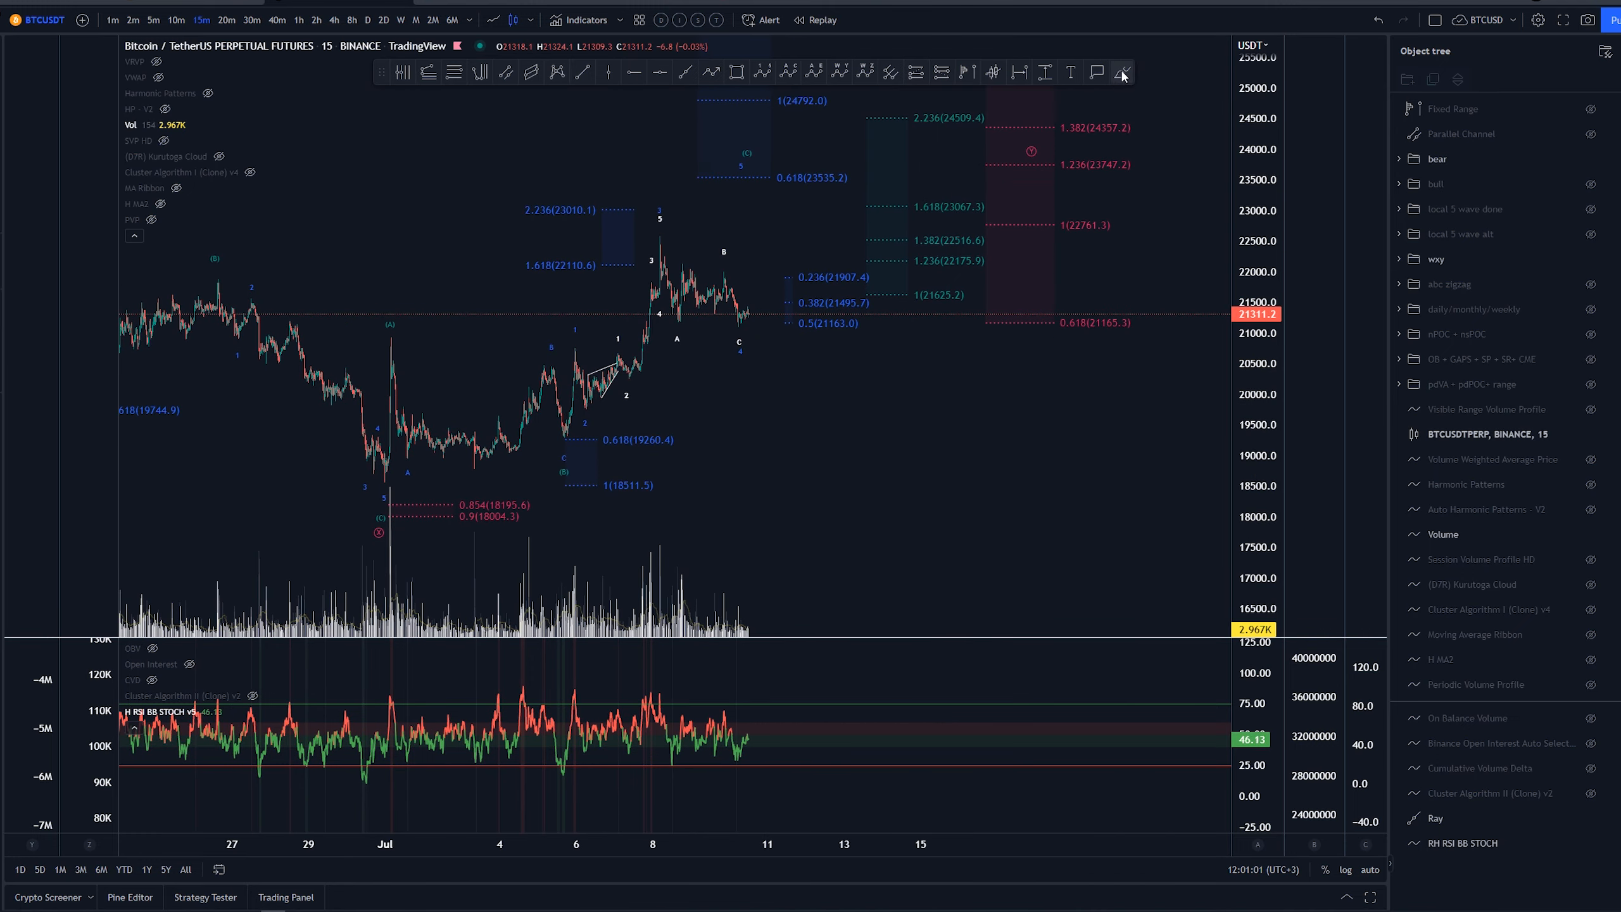
Switch to the 5-minute timeframe and widen the view over the July 8–10 A-B-C pullback.
{"action": "left_click", "coordinate": [155, 20]}
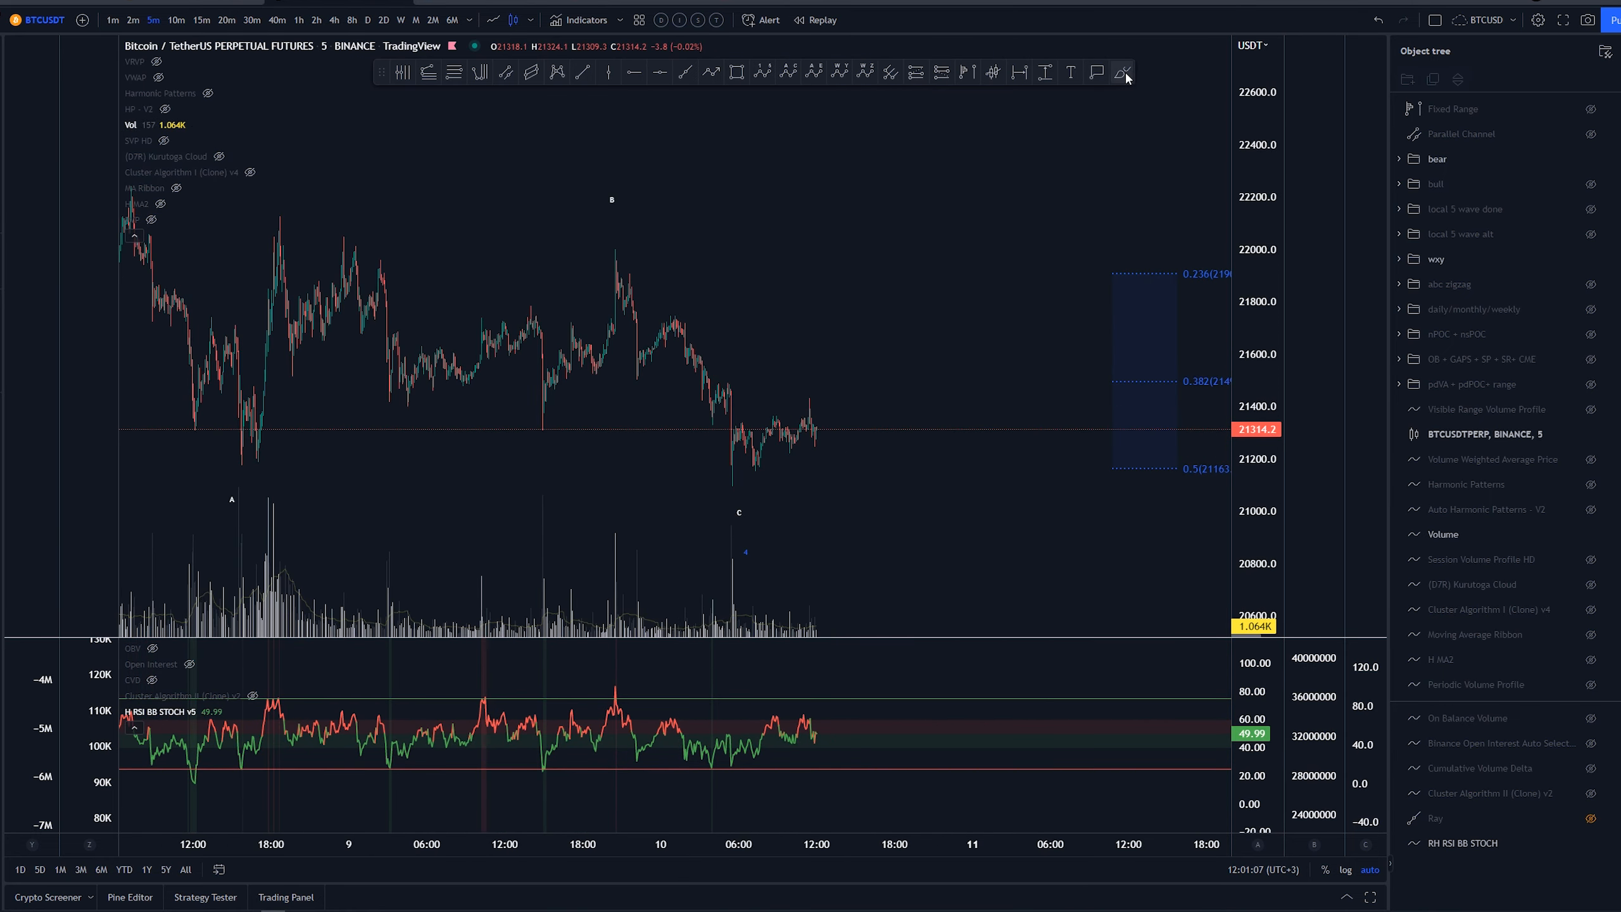
{"action": "left_click", "coordinate": [1122, 72]}
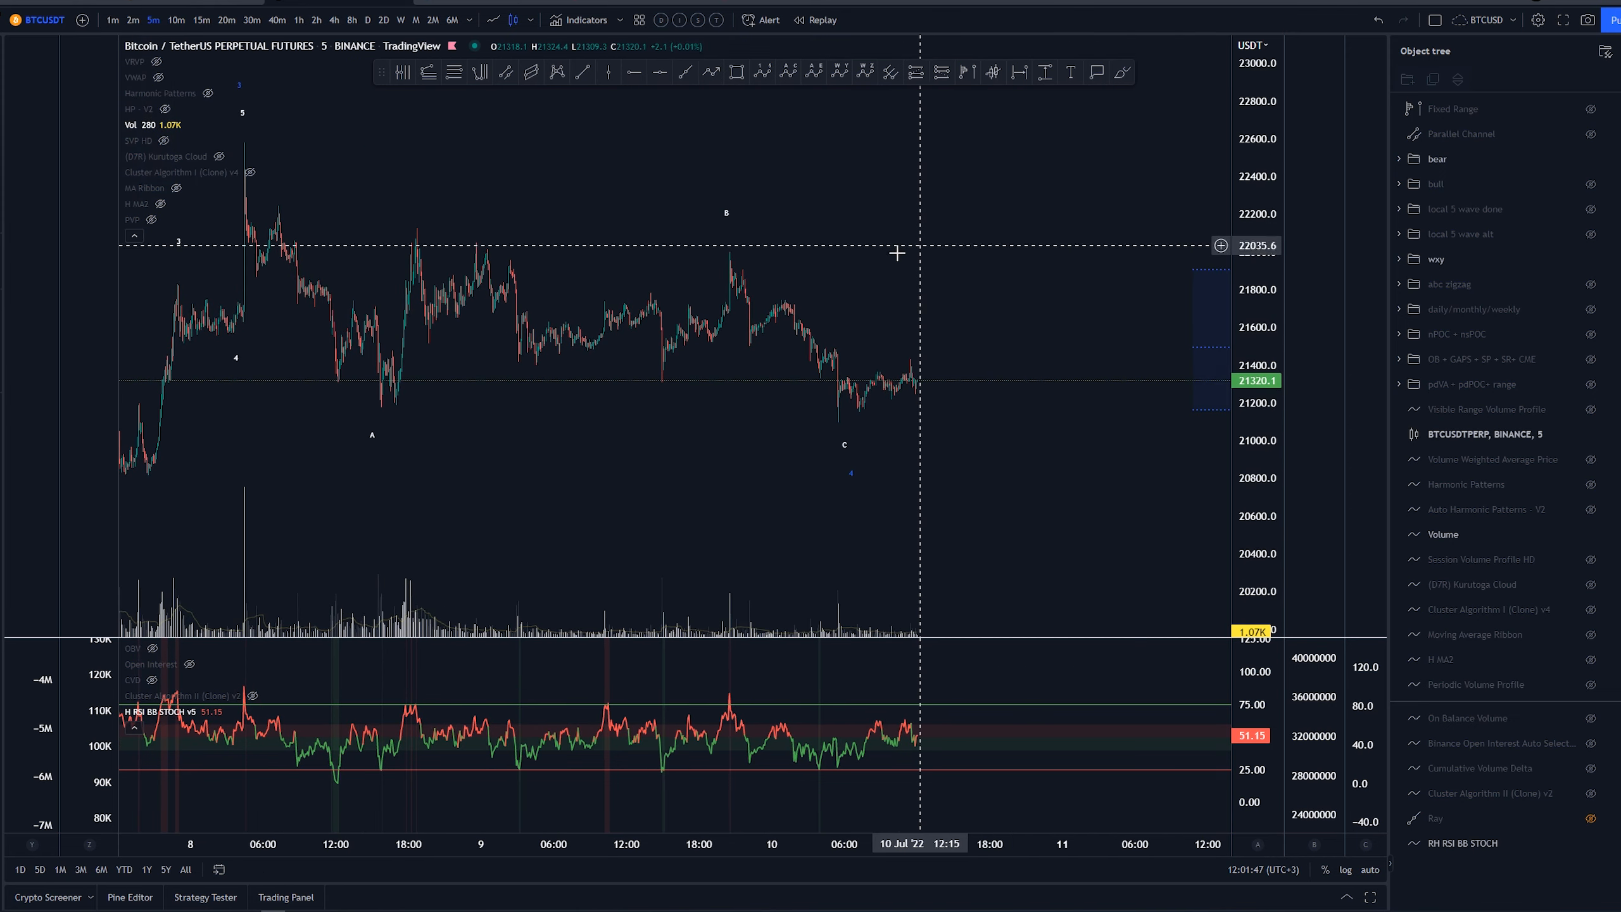
{"action": "mouse_move", "coordinate": [406, 264]}
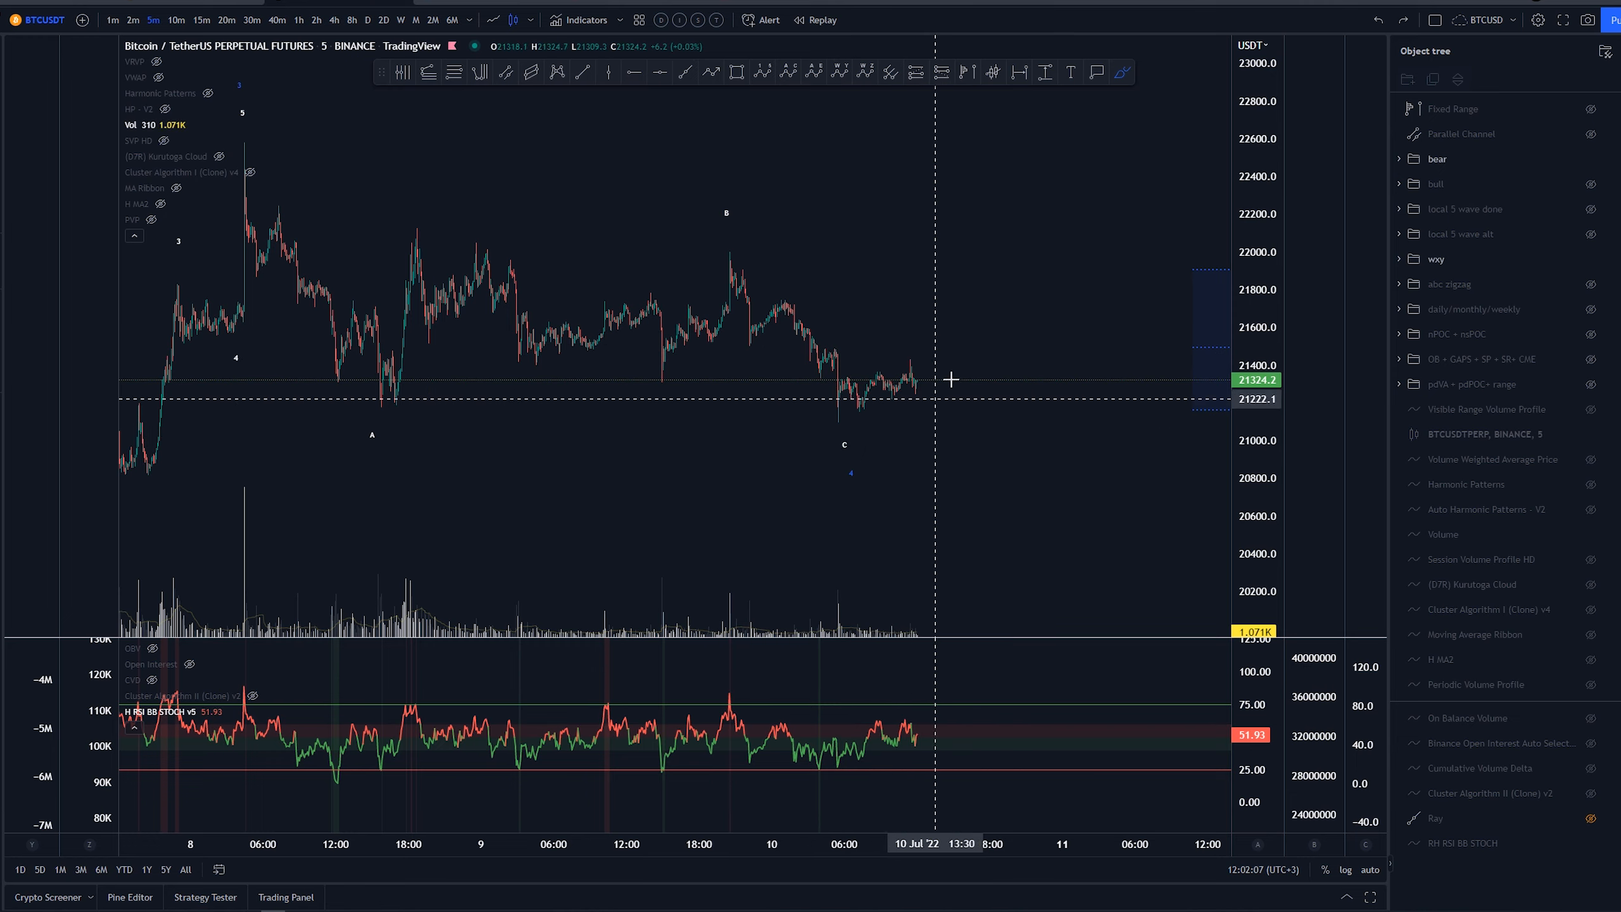
Widen the 5-minute view over the full 1-5 and A-B-C count, then return to 15 minutes.
{"action": "left_click", "coordinate": [1125, 71]}
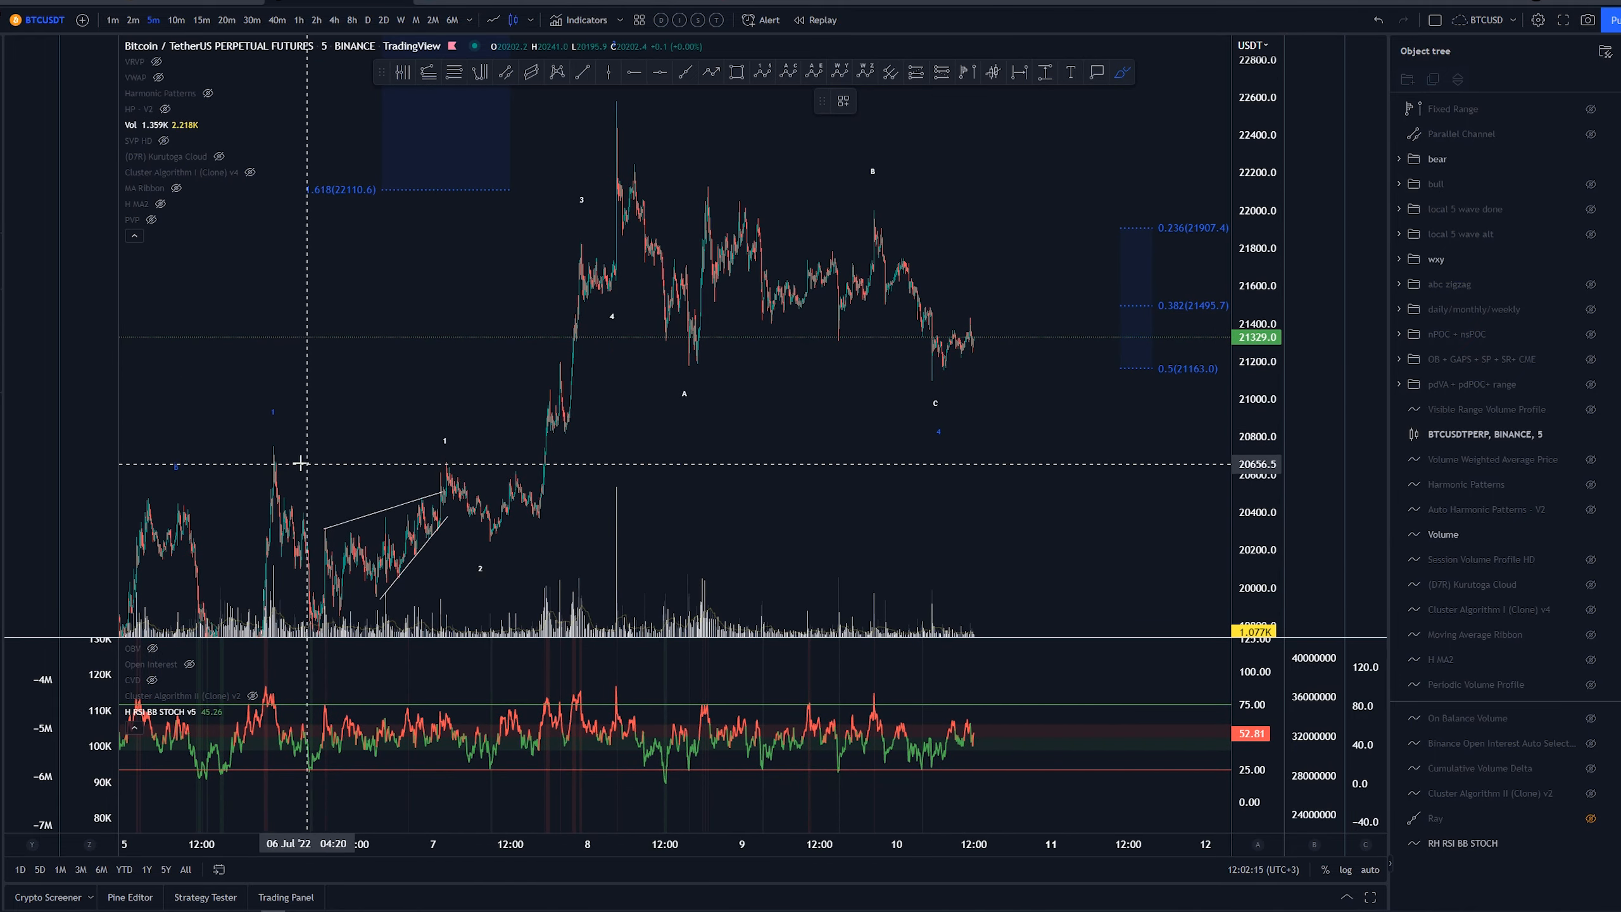
{"action": "mouse_move", "coordinate": [273, 443]}
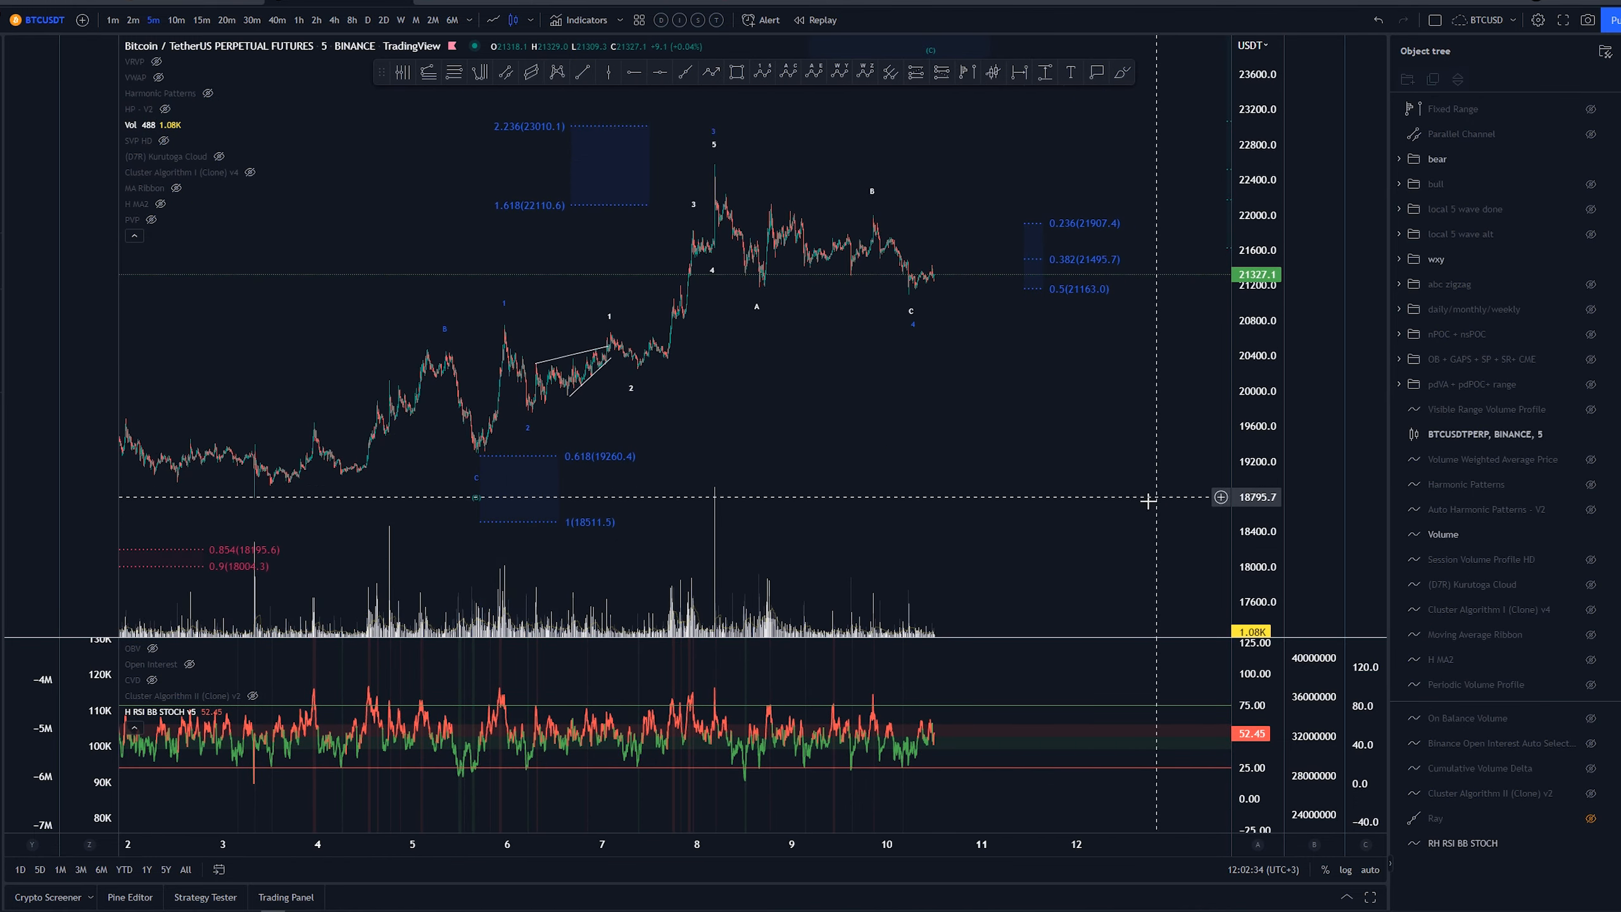
{"action": "left_click", "coordinate": [204, 20]}
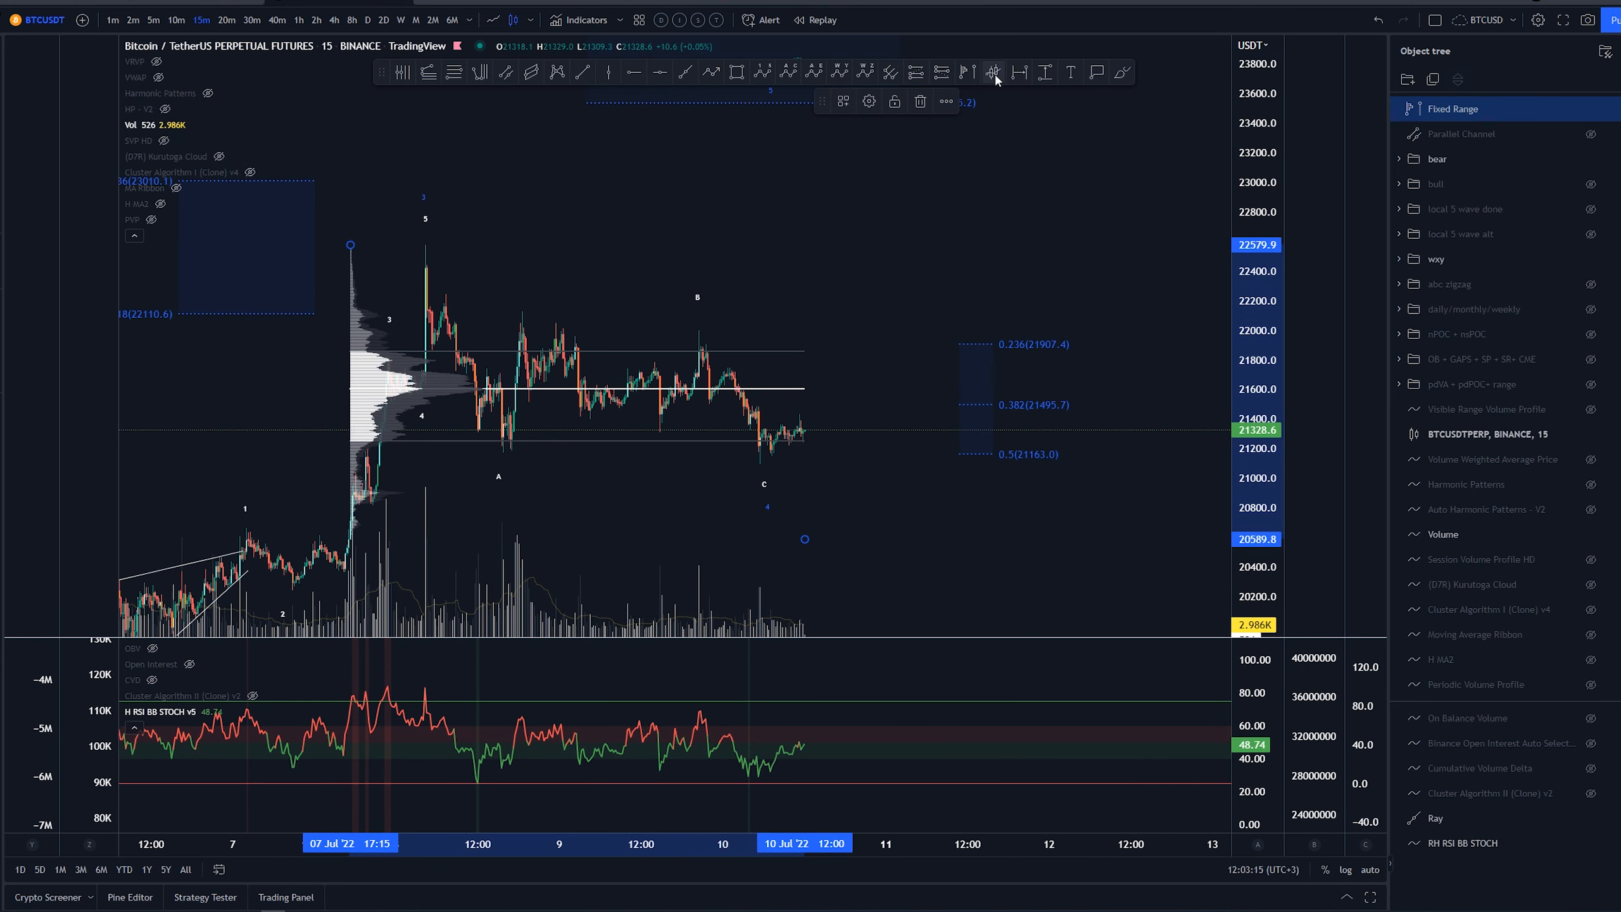
{"action": "mouse_move", "coordinate": [964, 72]}
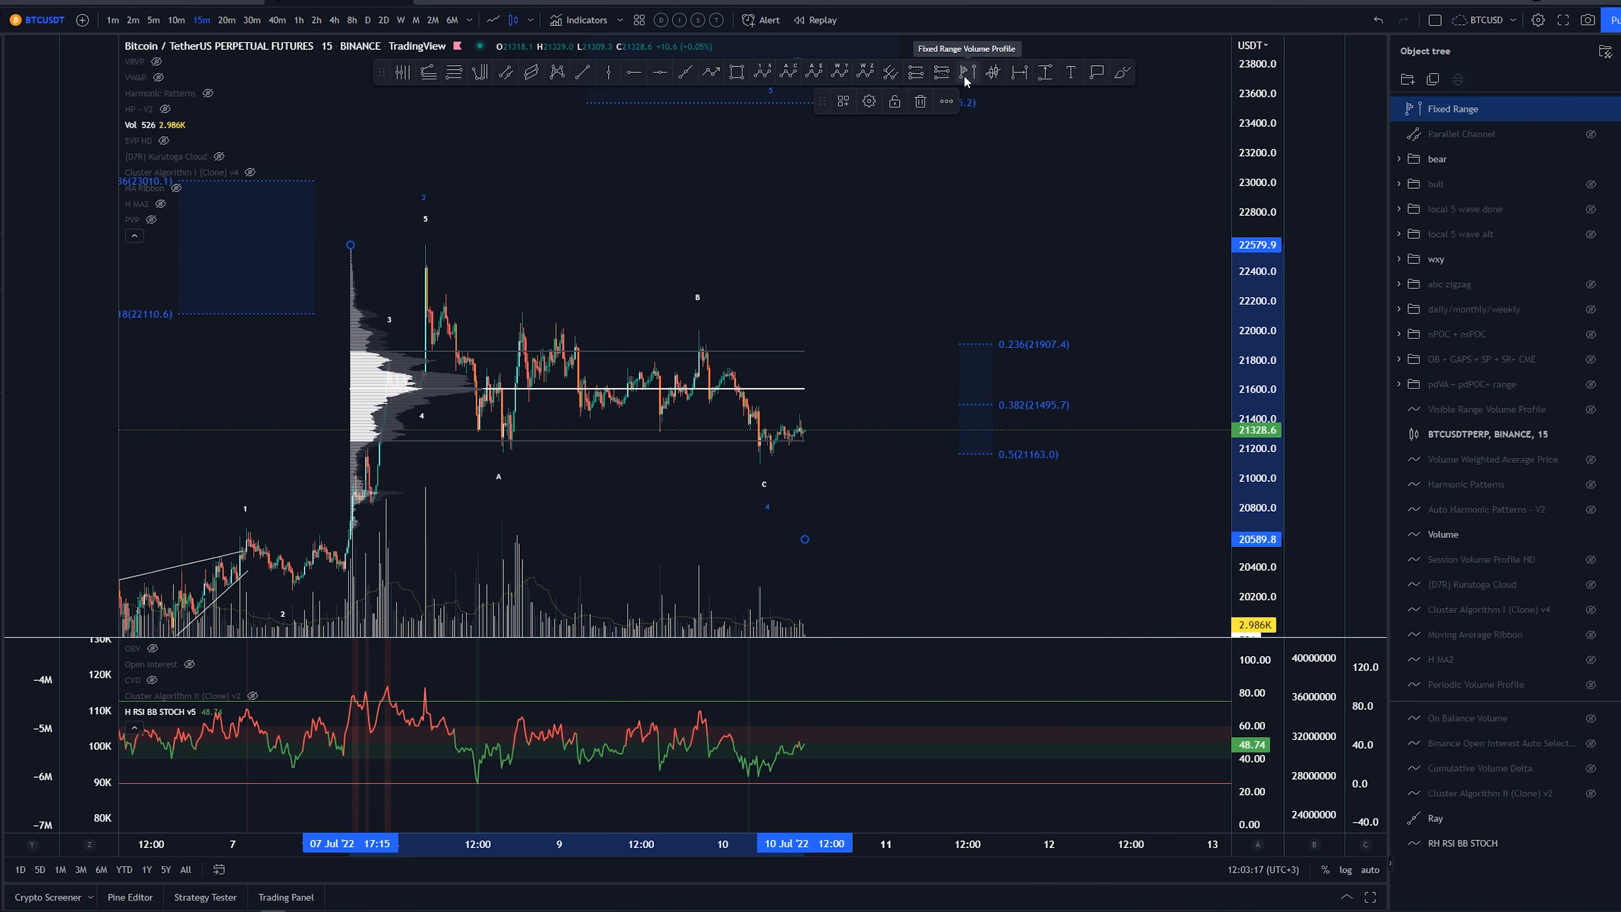
{"action": "mouse_move", "coordinate": [833, 265]}
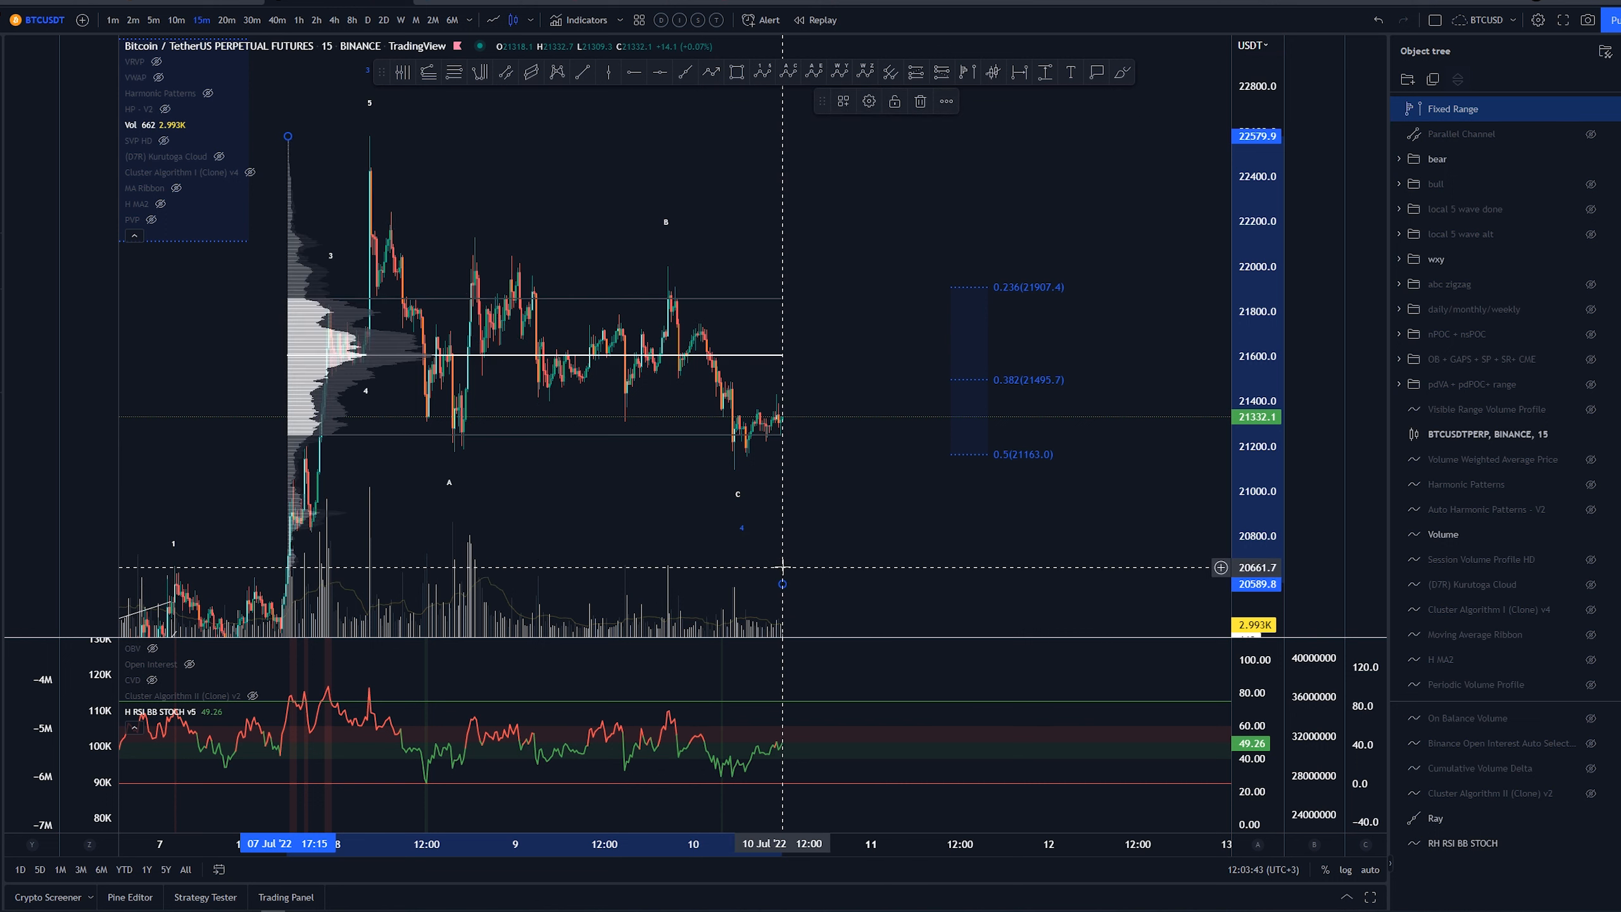
{"action": "mouse_move", "coordinate": [809, 575]}
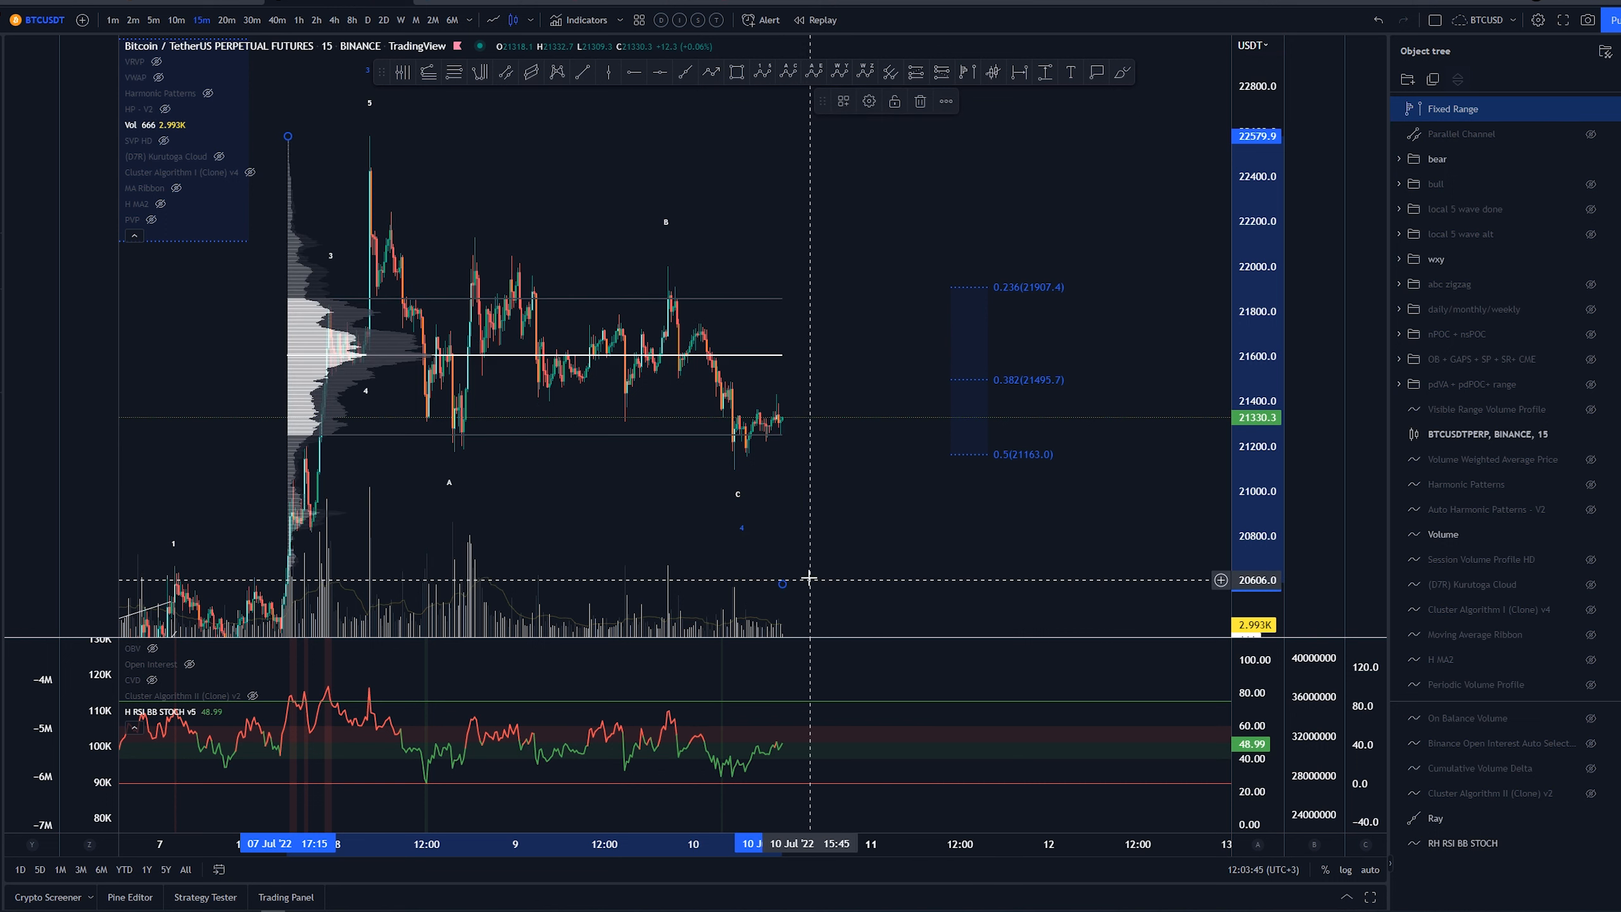
{"action": "mouse_move", "coordinate": [838, 570]}
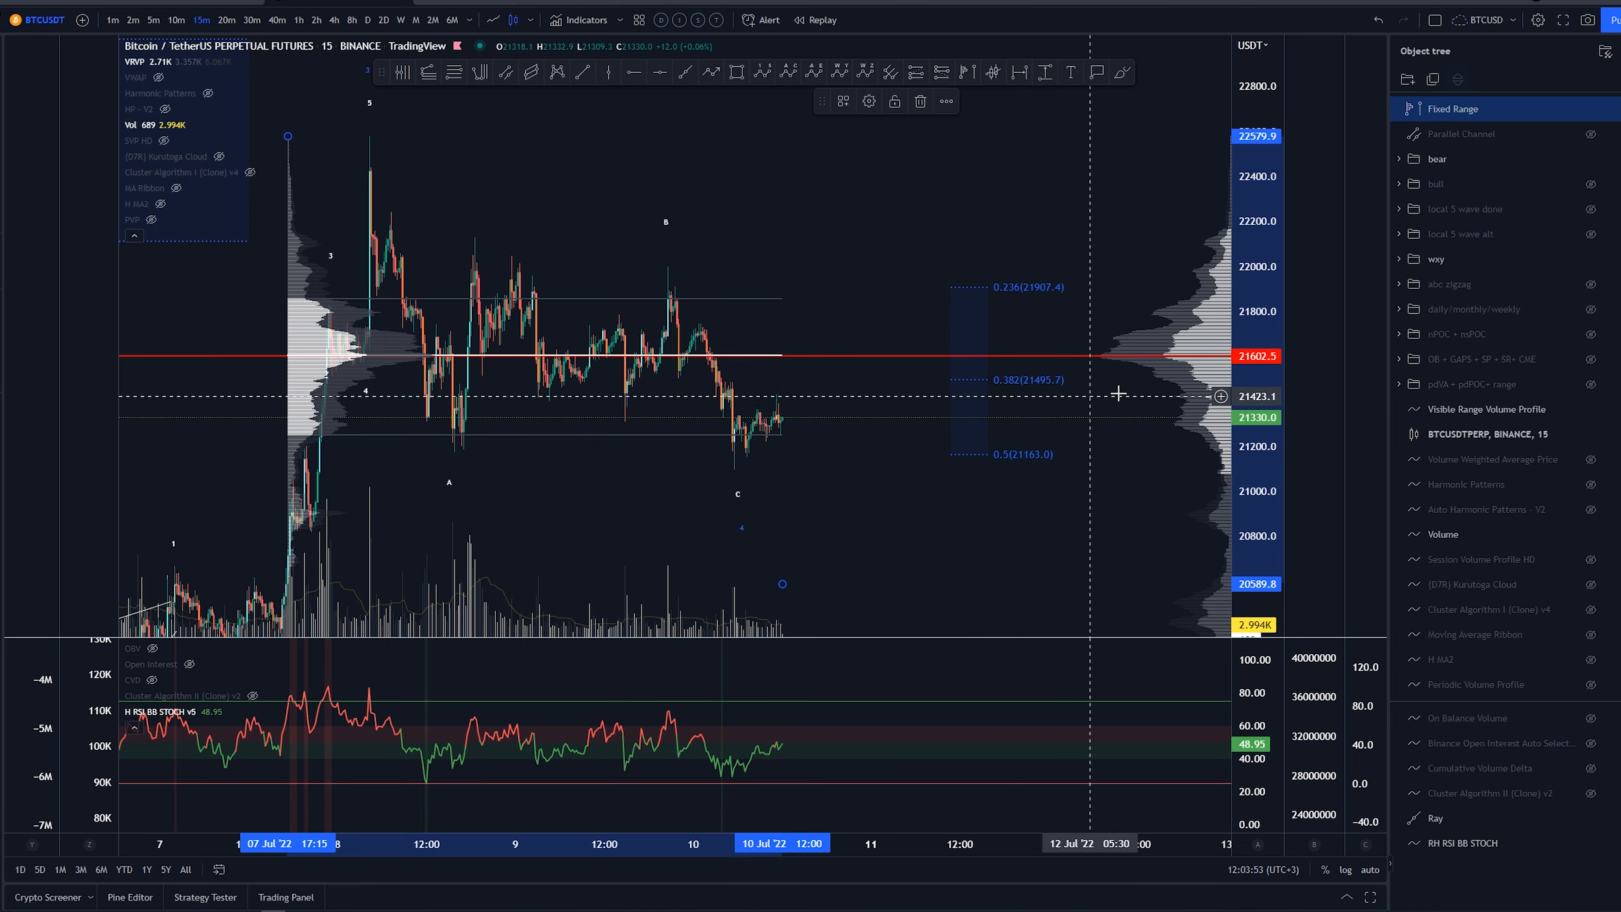
{"action": "mouse_move", "coordinate": [155, 61]}
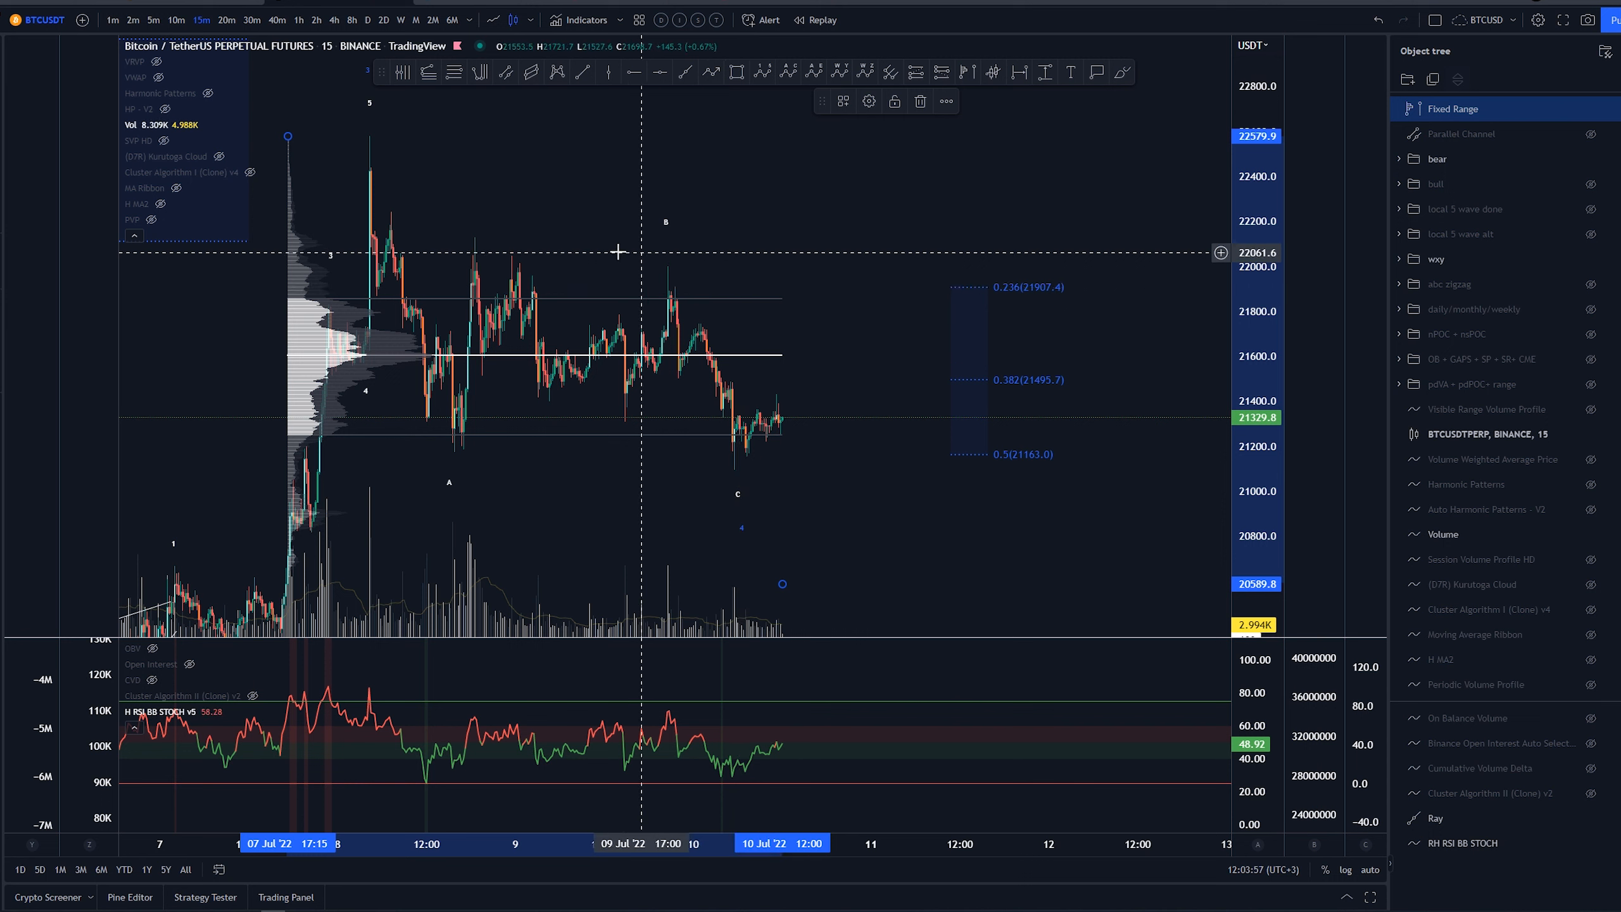
{"action": "mouse_move", "coordinate": [799, 424]}
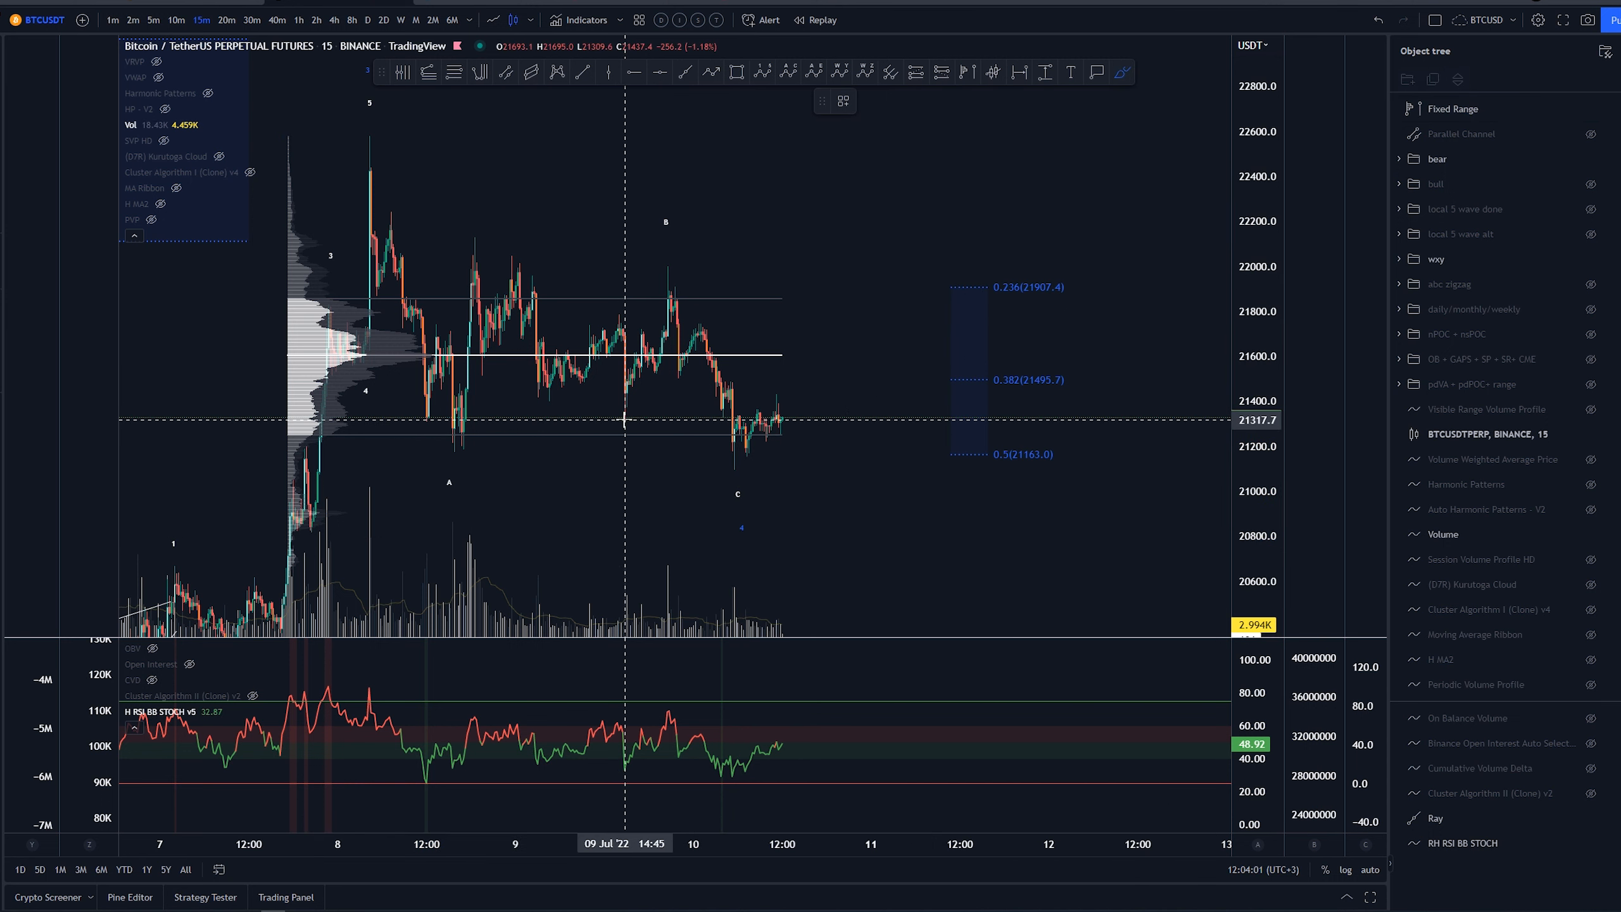
{"action": "mouse_move", "coordinate": [527, 423]}
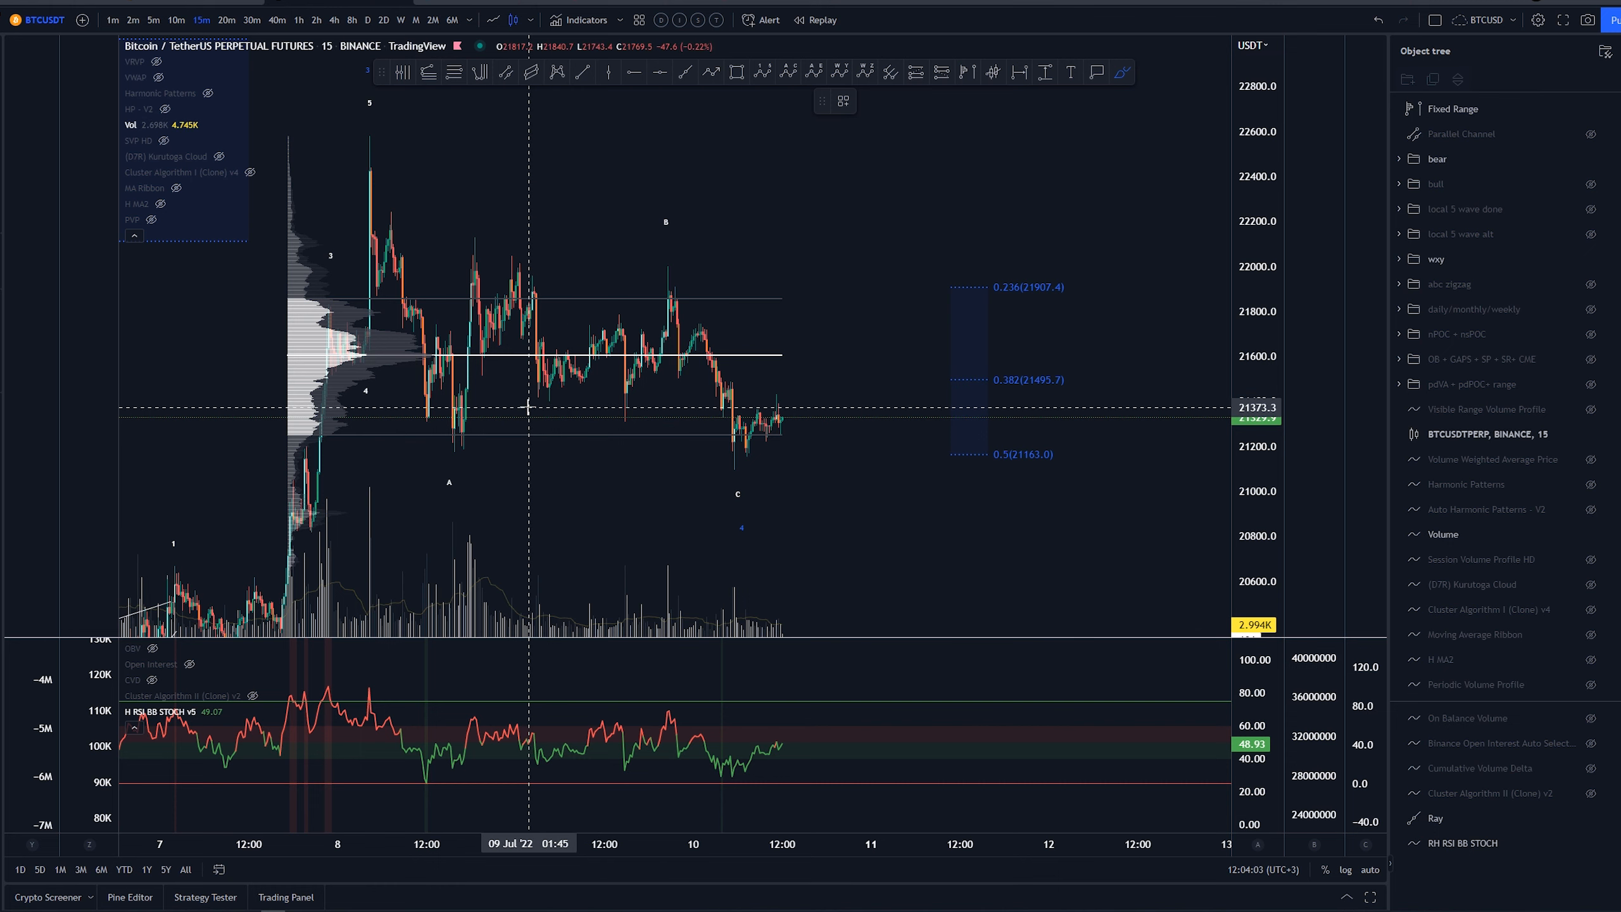
{"action": "left_click_drag", "start_coordinate": [529, 408], "coordinate": [831, 398]}
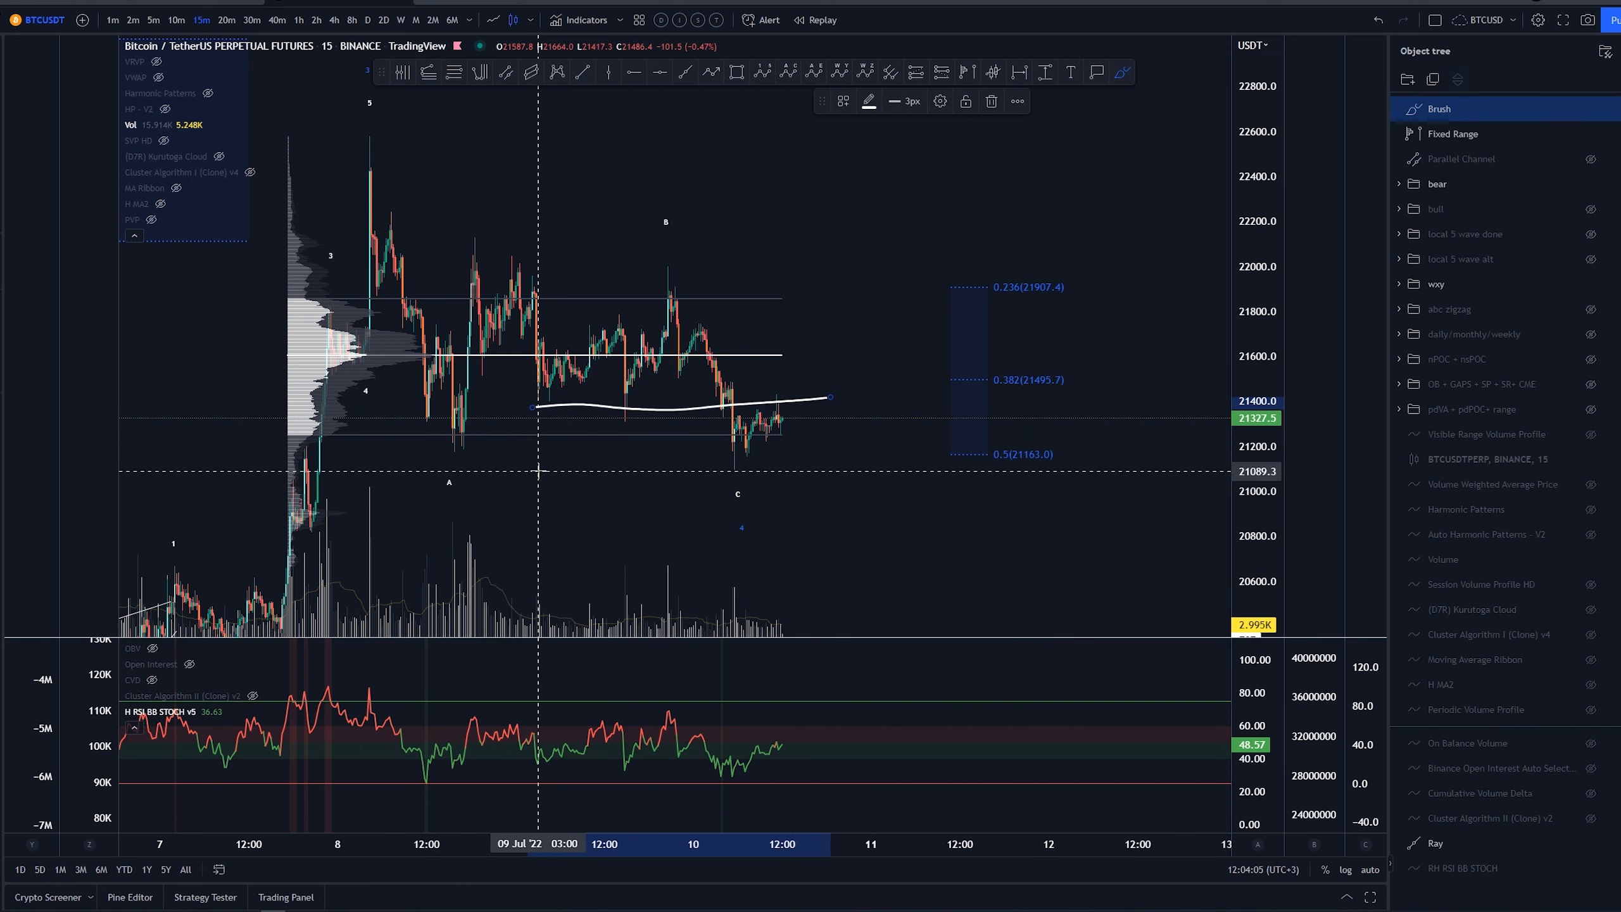
{"action": "mouse_move", "coordinate": [803, 437]}
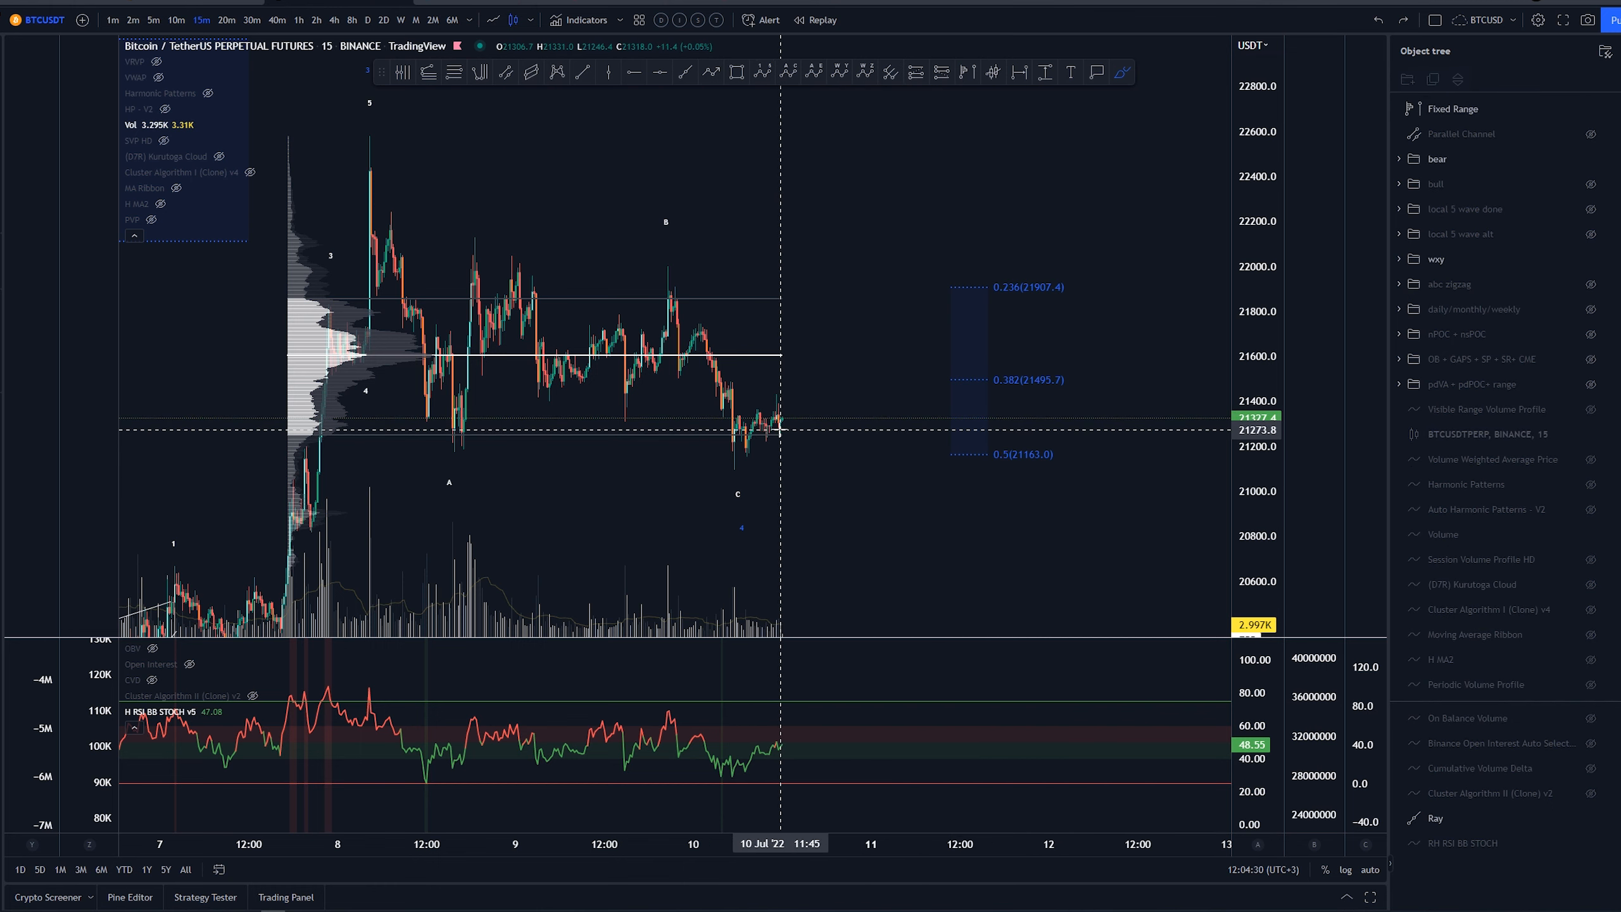
{"action": "mouse_move", "coordinate": [793, 410]}
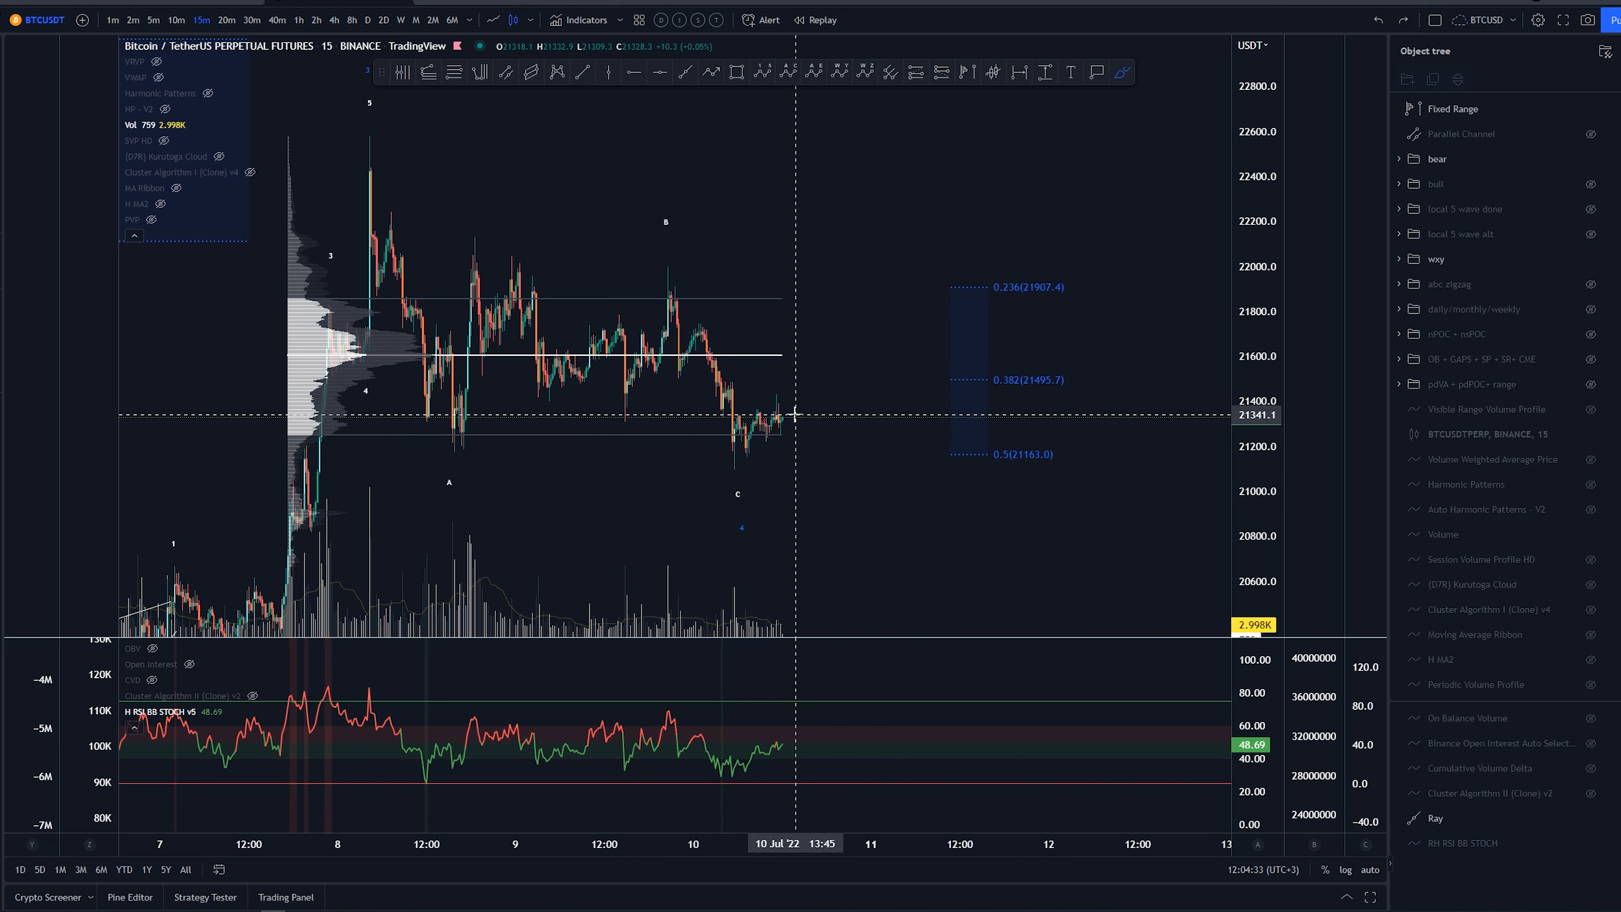
{"action": "mouse_move", "coordinate": [783, 420]}
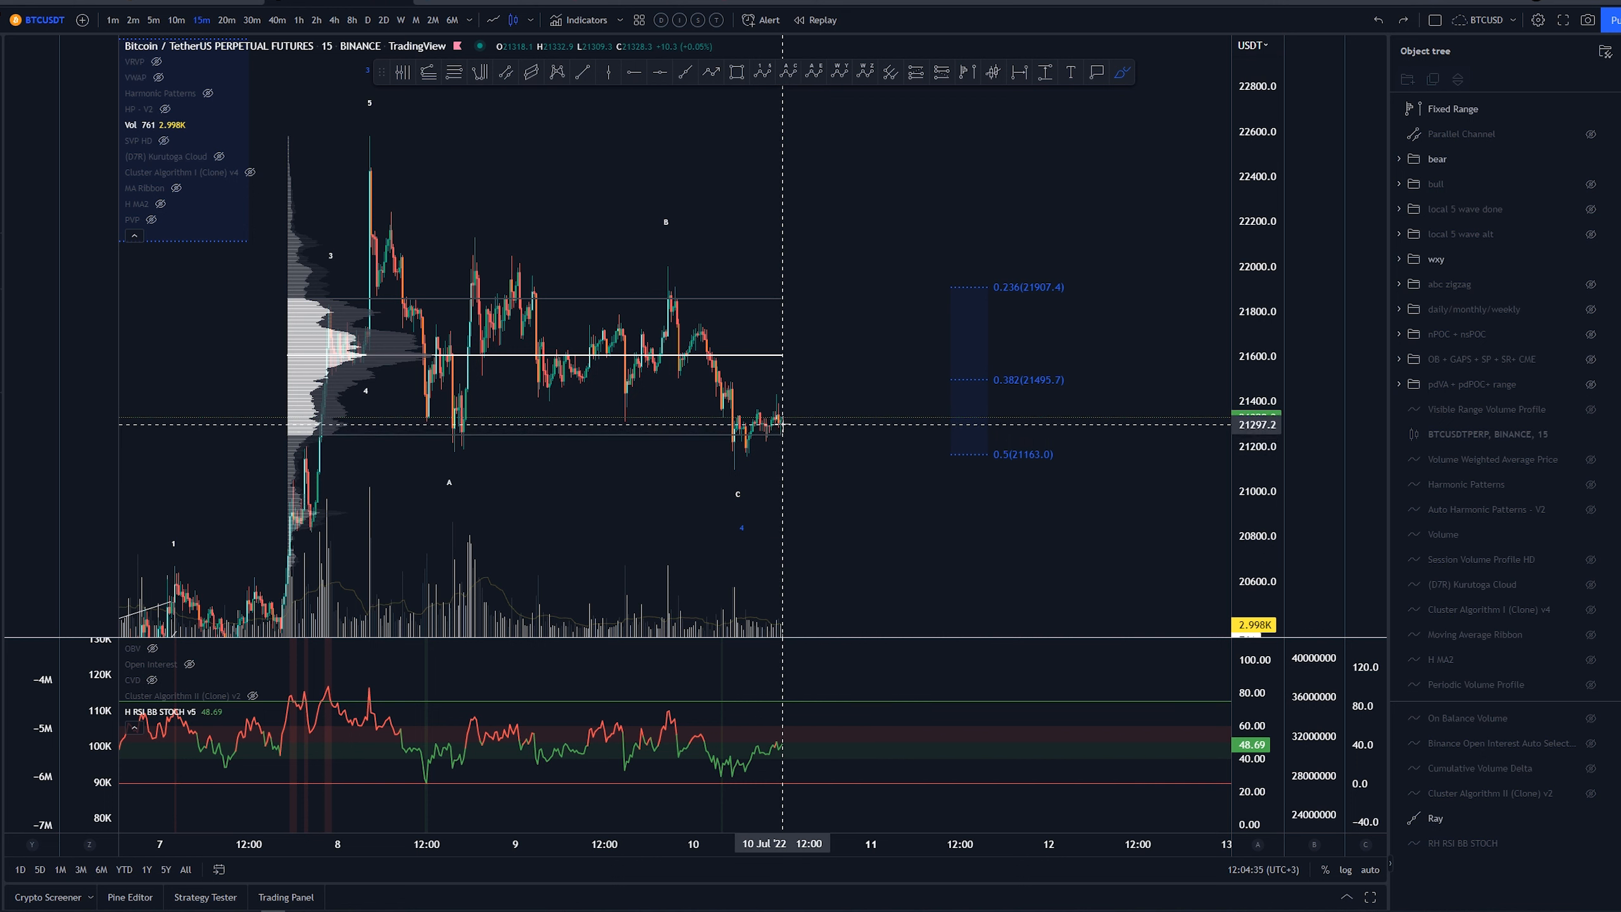